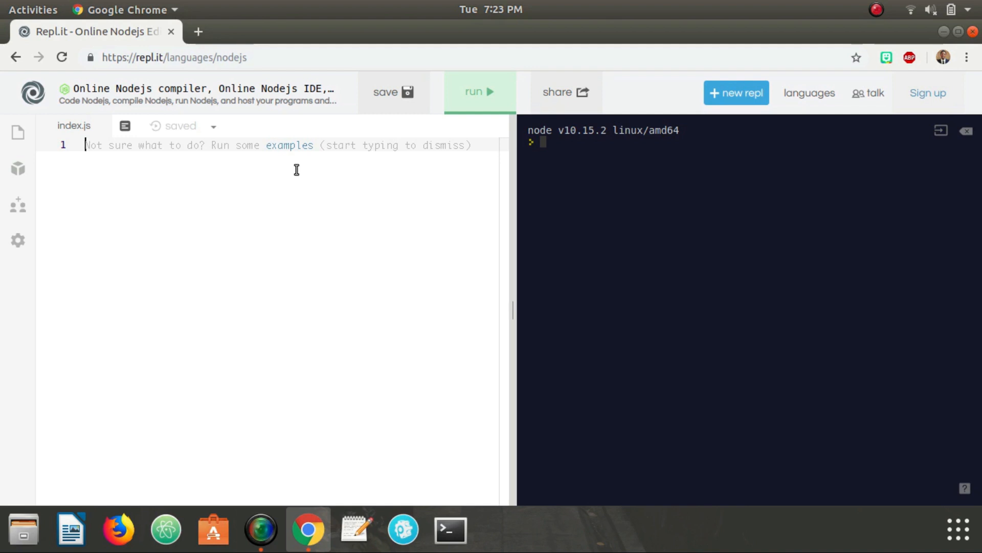
Write function Fedex() whose this.calculate arrow takes package, has a fedex comment, and returns 2.45.
type("funct")
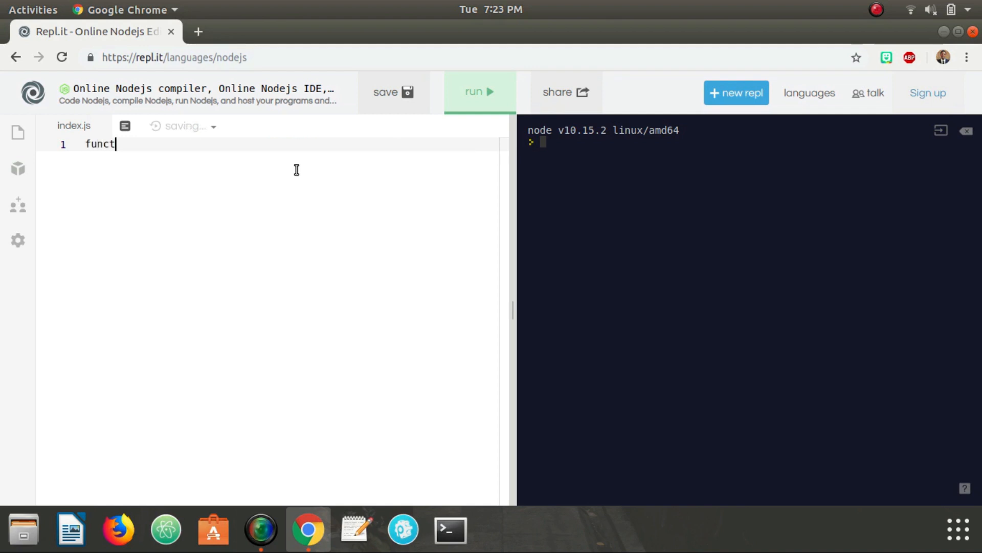
type("ion Fedex")
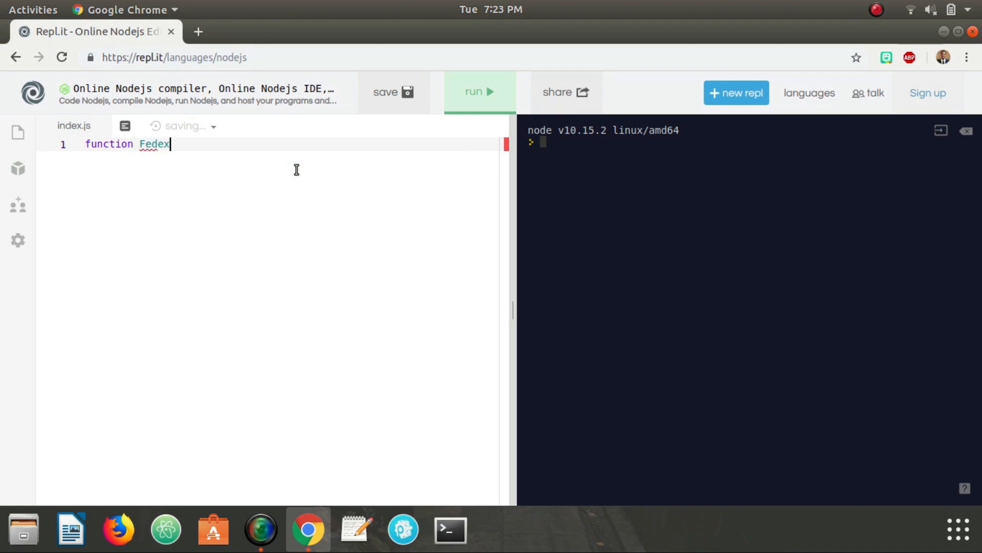
type("(){")
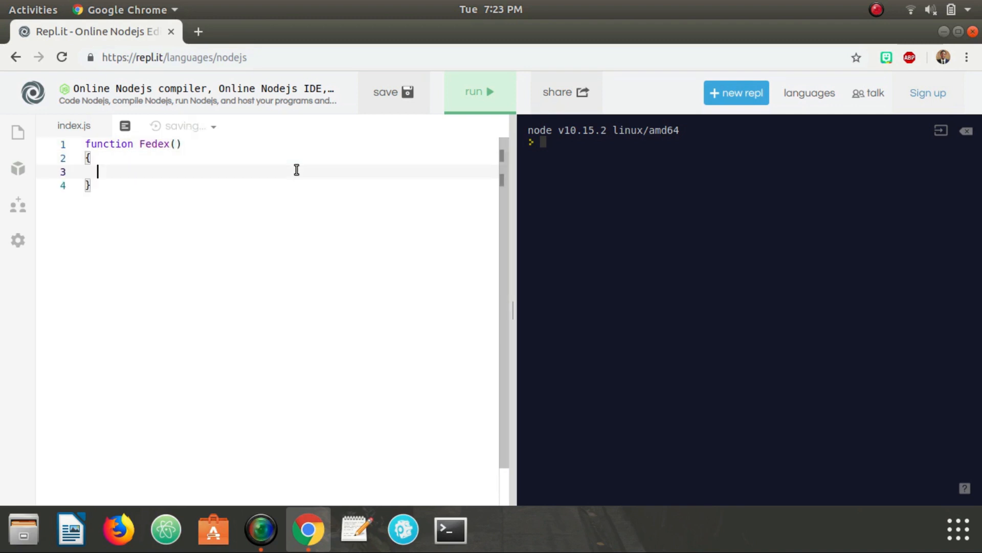
type("this.calculat")
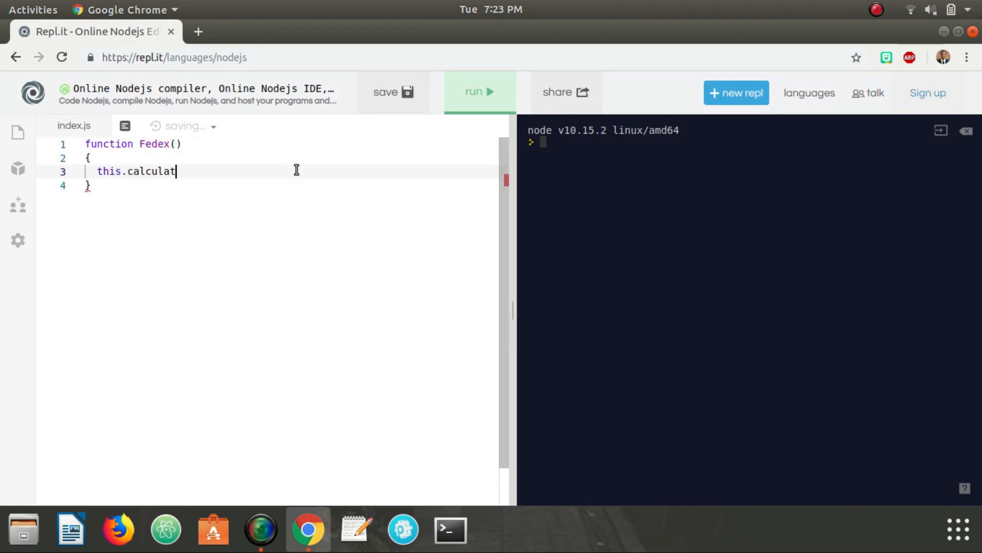
type("e =")
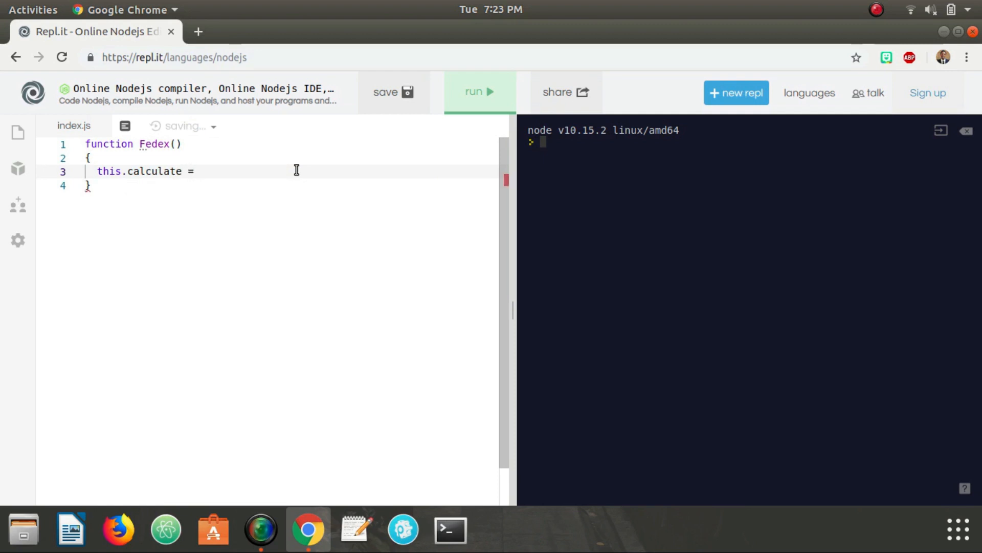
type("package")
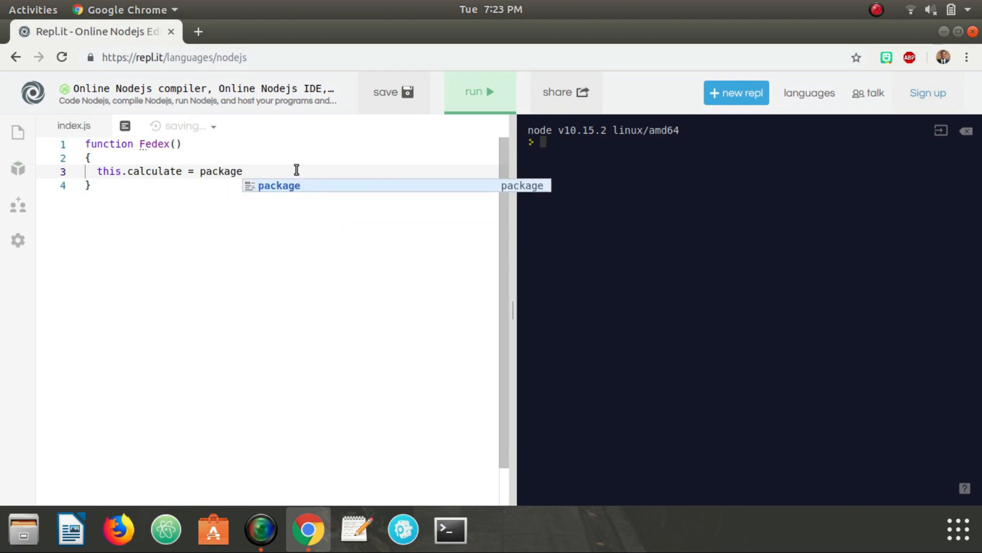
type("=>{}")
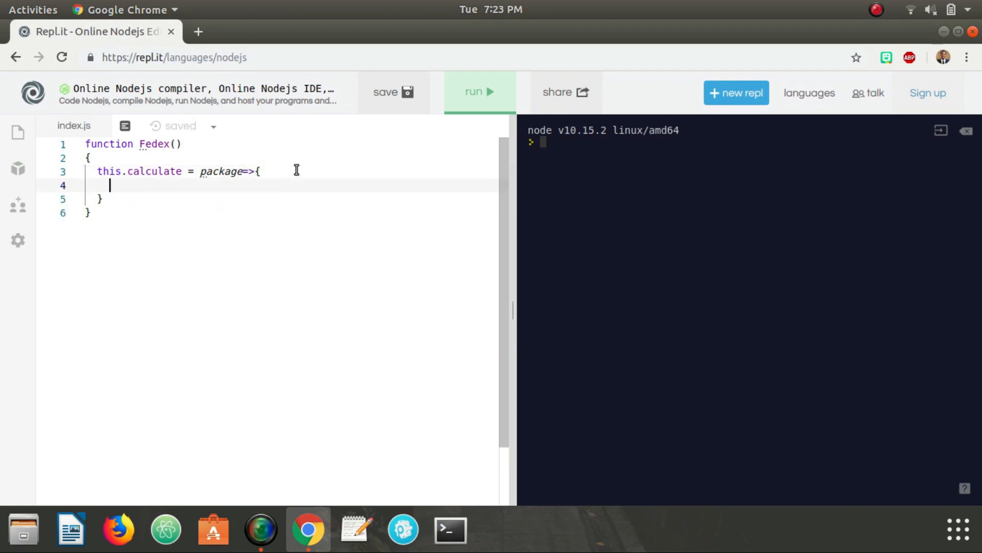
type("//")
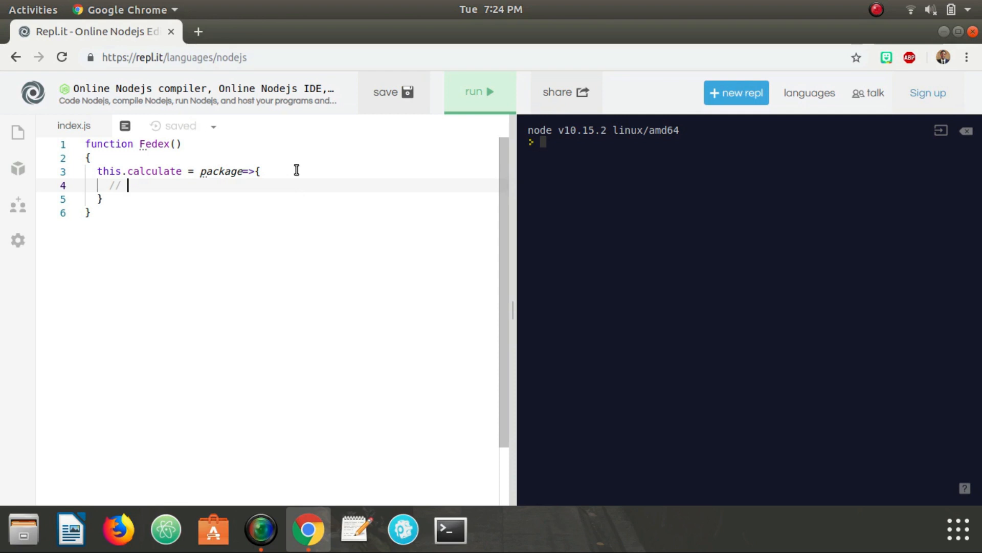
type("fedex calcul")
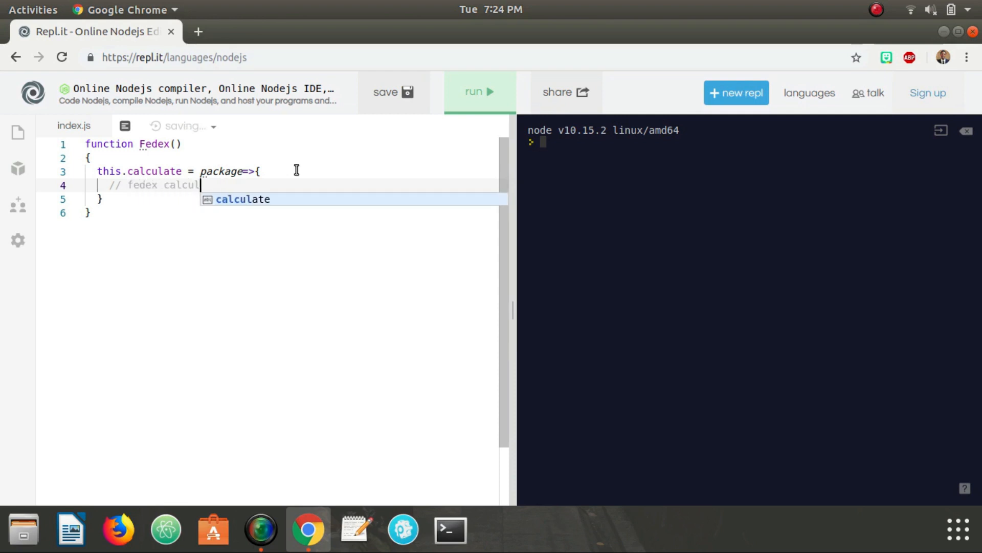
type("ations....")
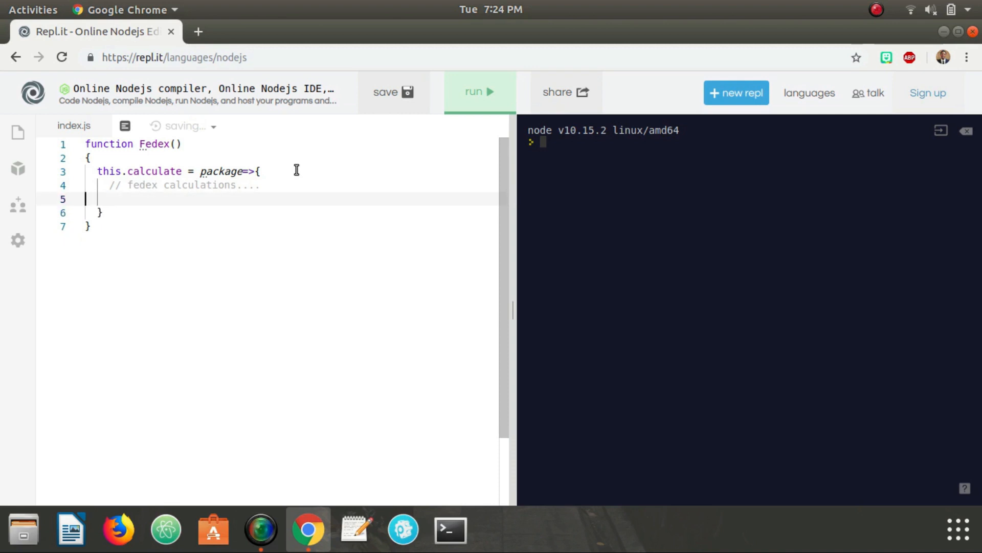
type("return")
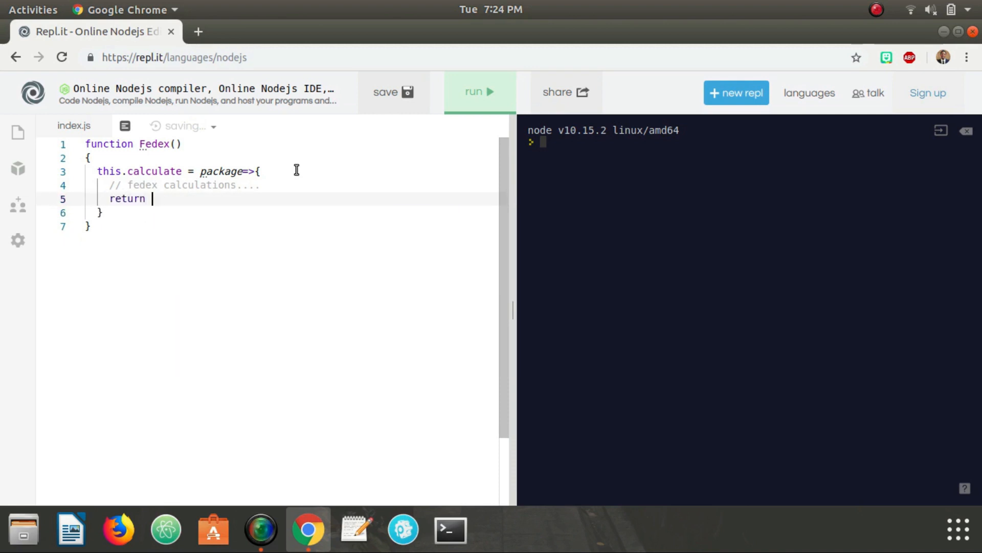
type("2.45")
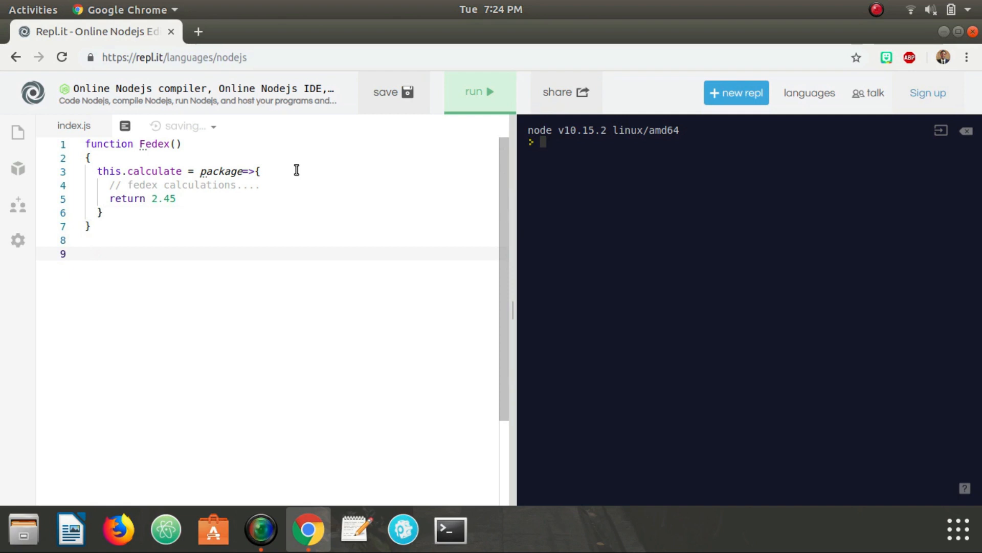
Write function UPS() with a calculate(package) arrow method, an ups comment, and return 1.56.
type("function UPS(")
type("this.c")
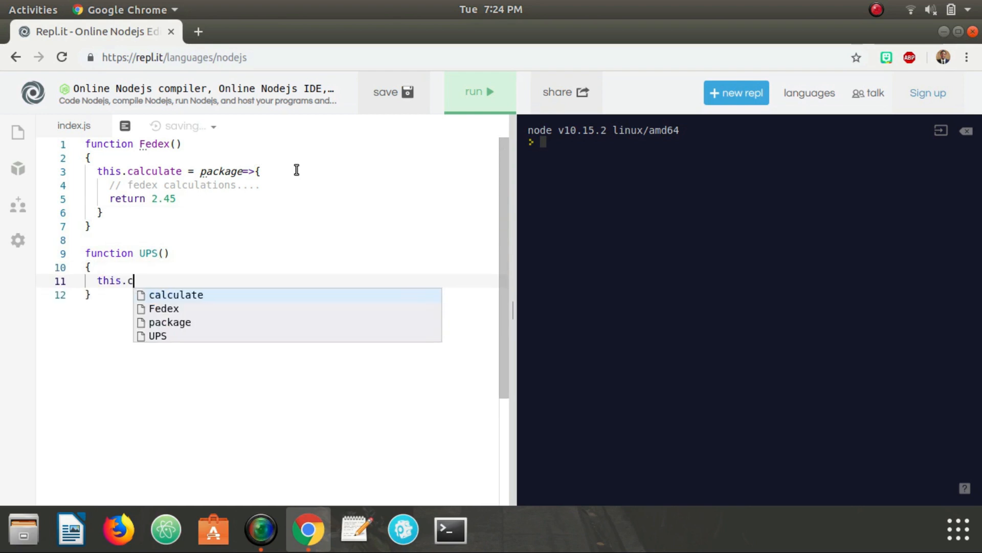
type("alculate = package=>{")
type("//")
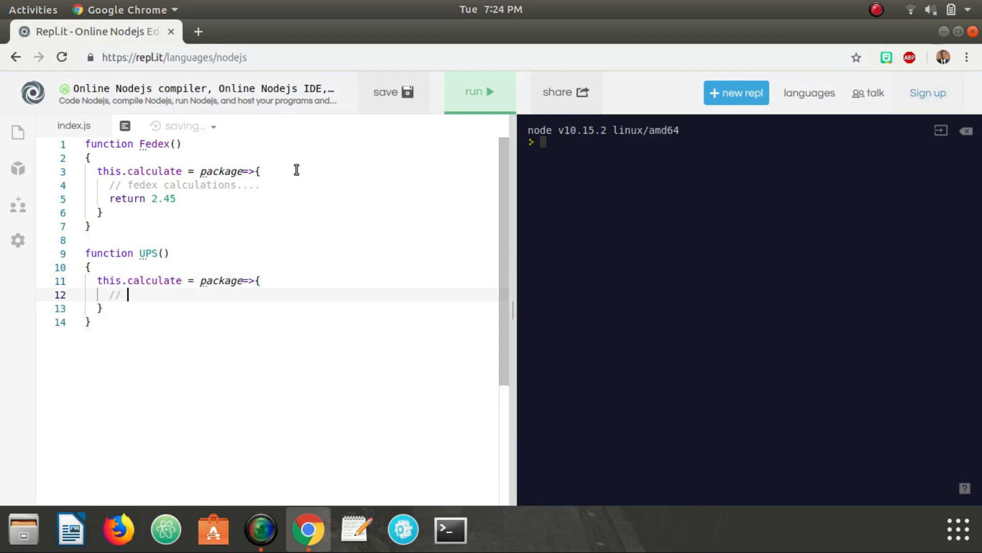
type("ups calculations...")
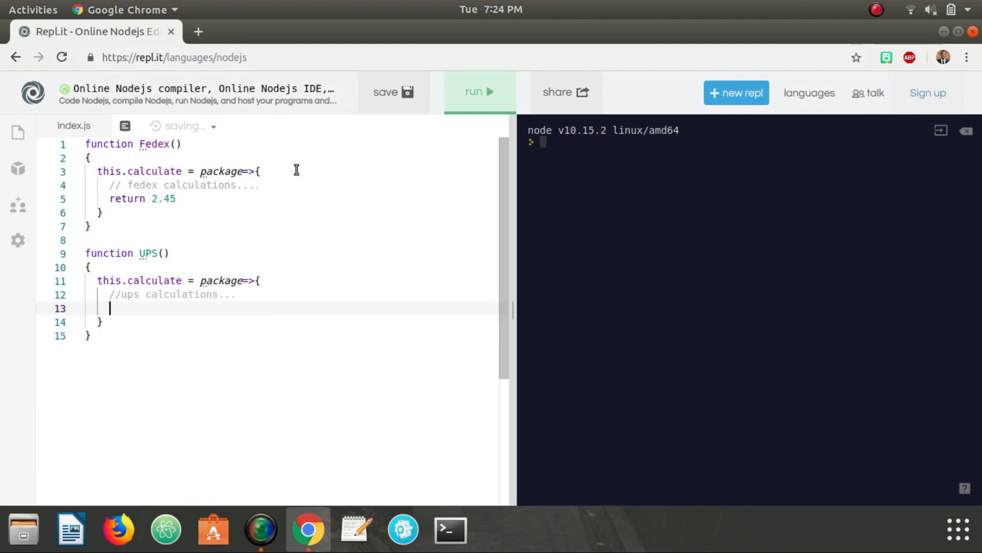
type("return 1.56")
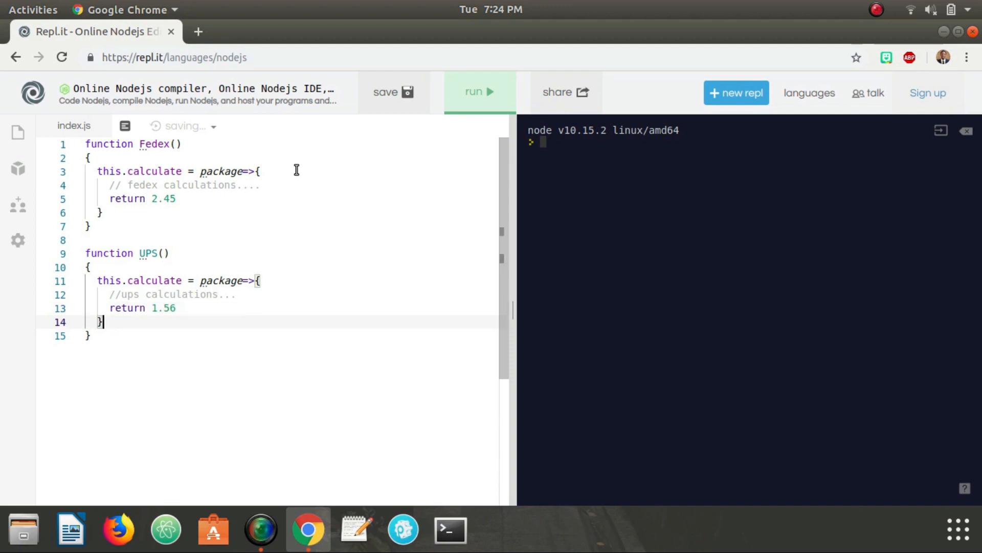
Write function USPS() with a calculate(package) arrow method, a usps comment, and return 4.5.
type("function")
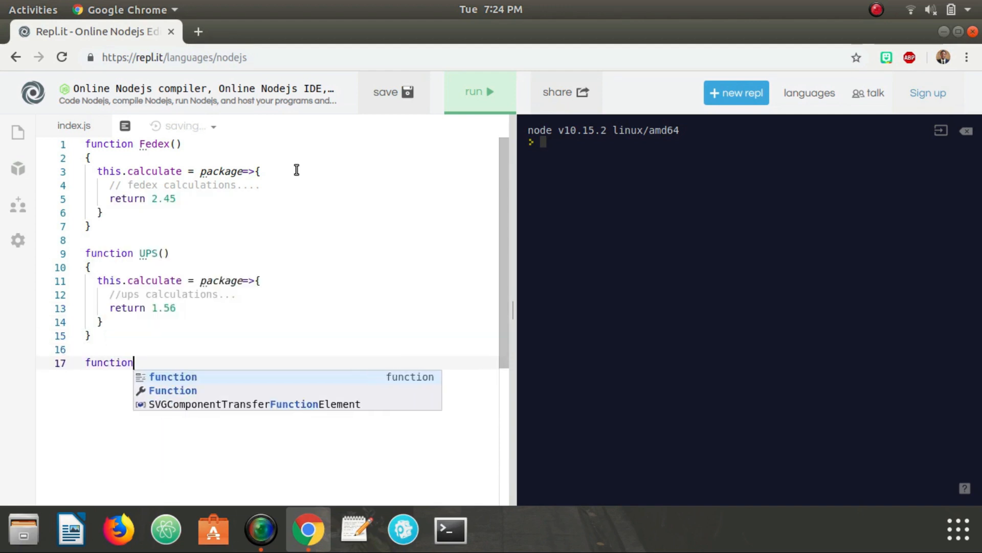
type("USPS()")
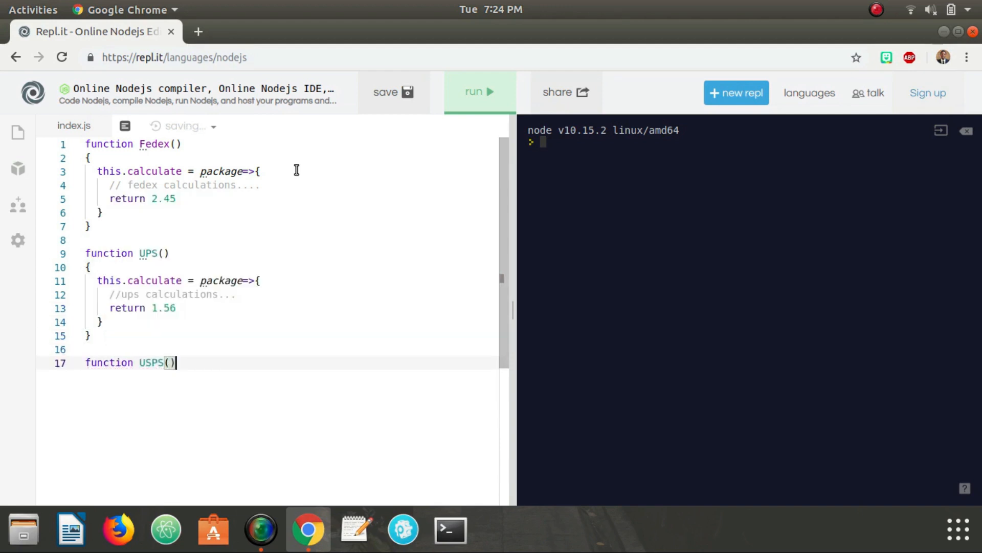
type("{")
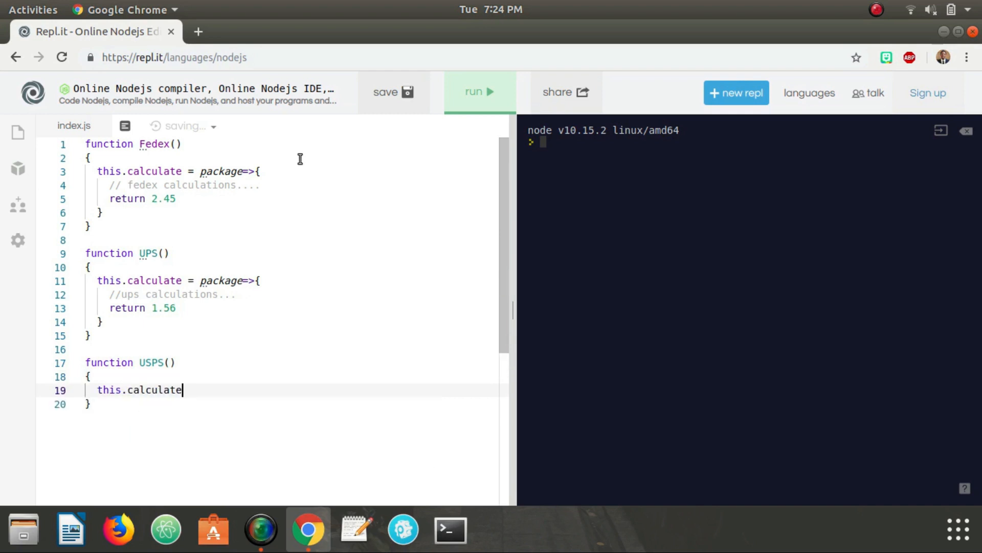
type("= package =")
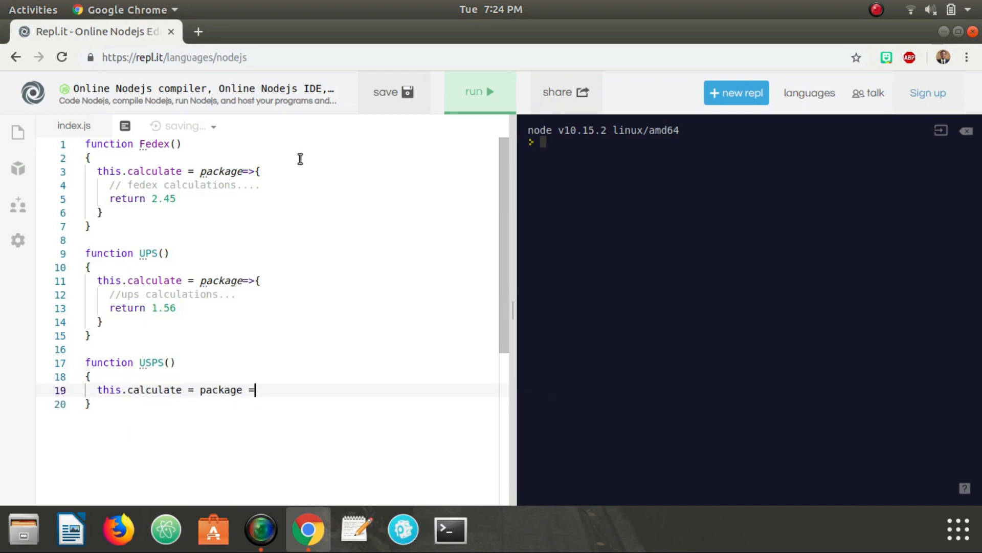
type(">{")
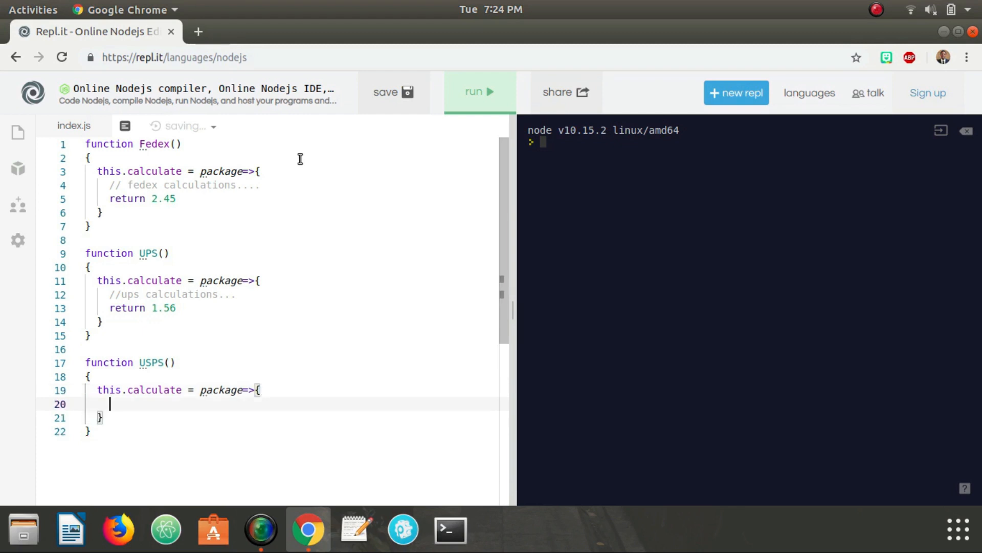
type("//")
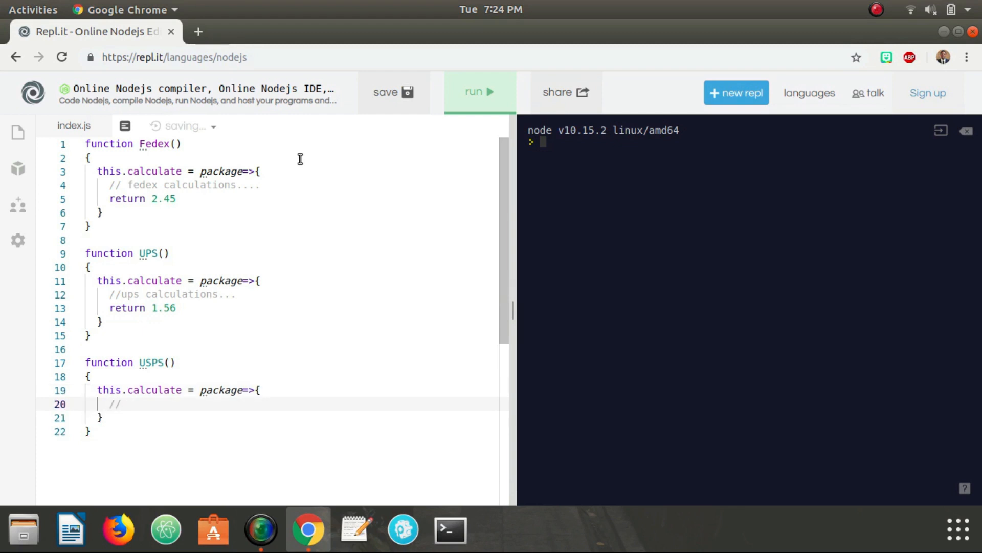
type("usps calcua")
type("r")
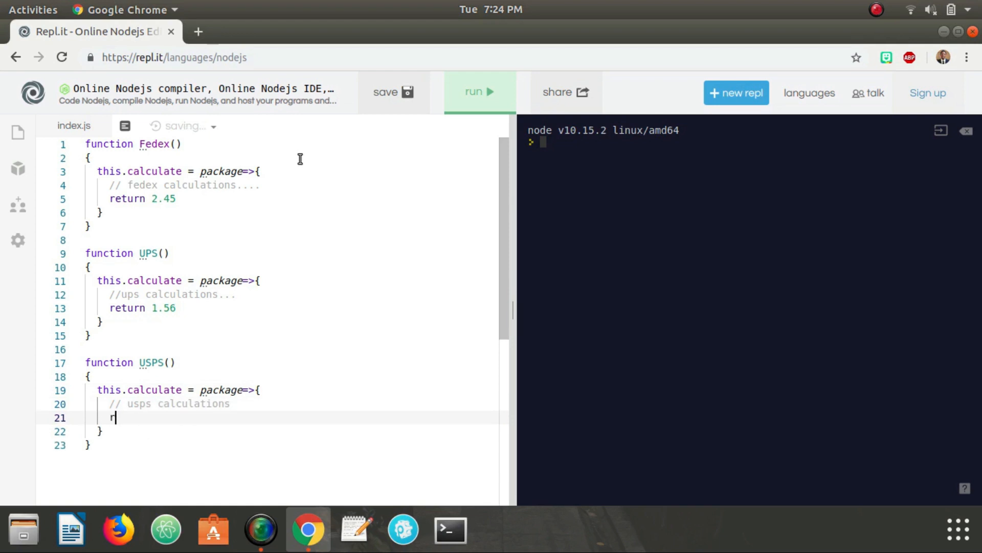
type("eturn")
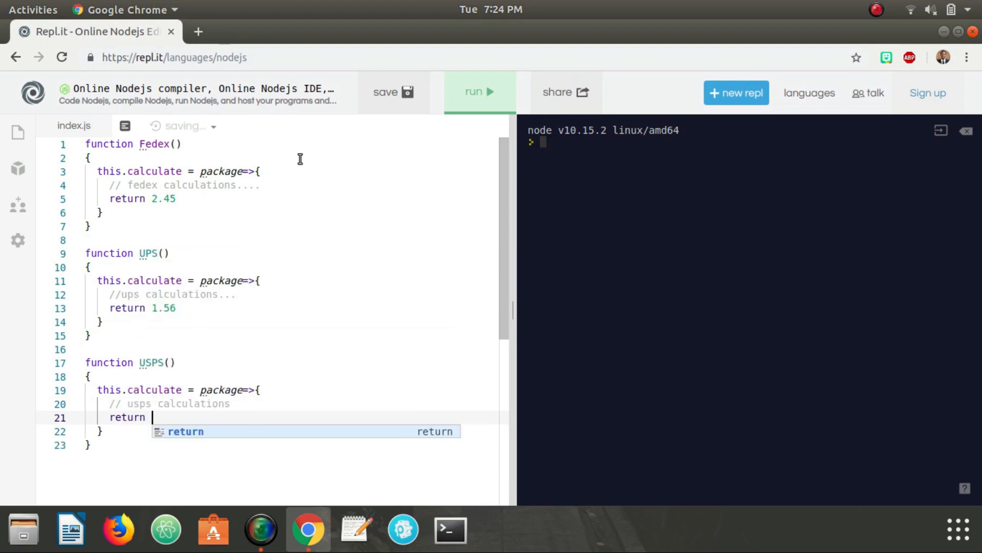
type("4.")
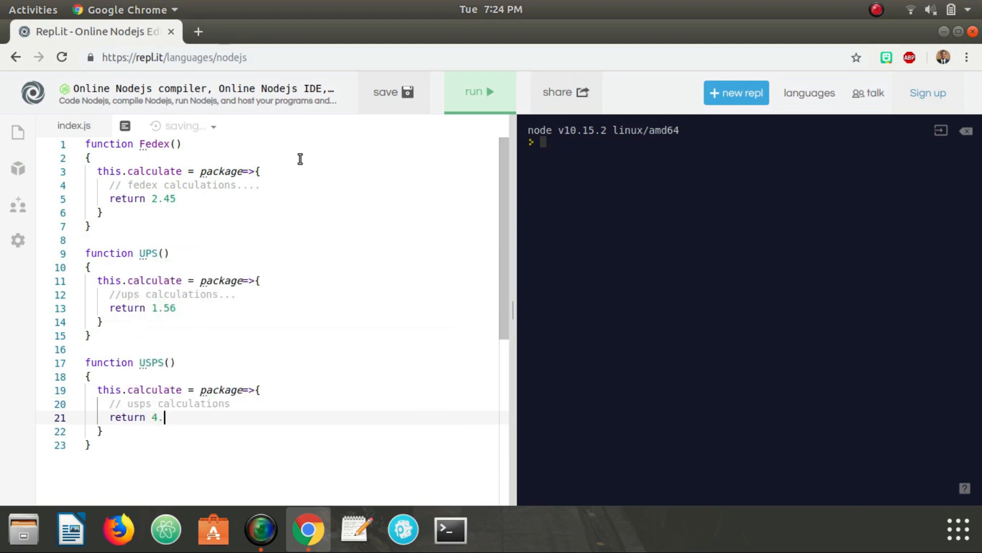
type("5")
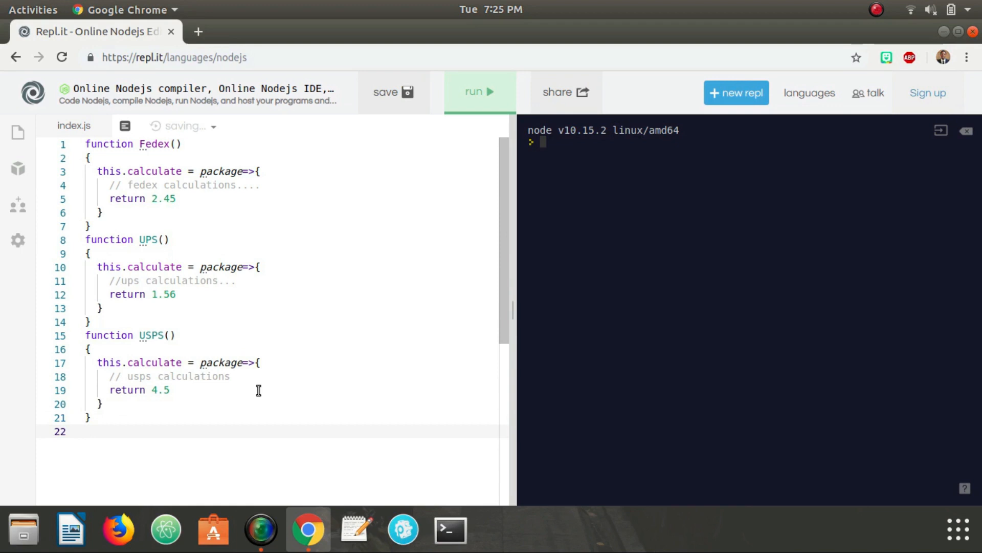
Add 'const ups = new UPS()' and begin the usps instance below the fedex instance.
type("const fedex = new")
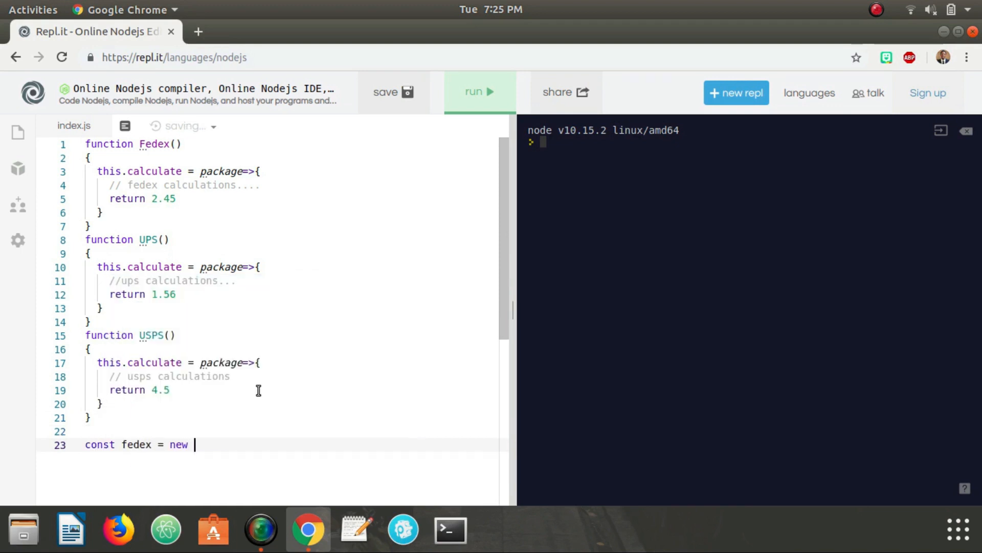
type("Fedex()")
type("const UPS =")
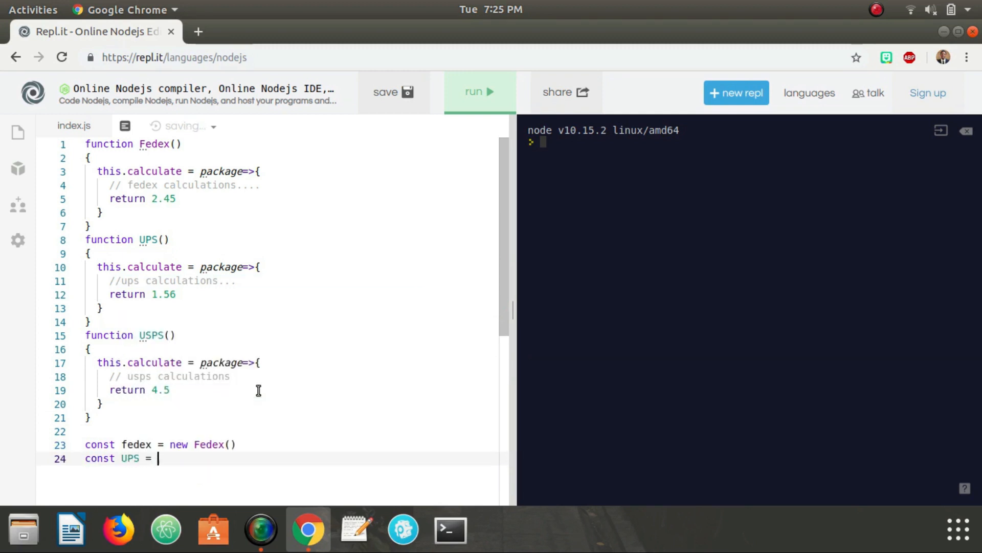
type("new UPS()")
type("const")
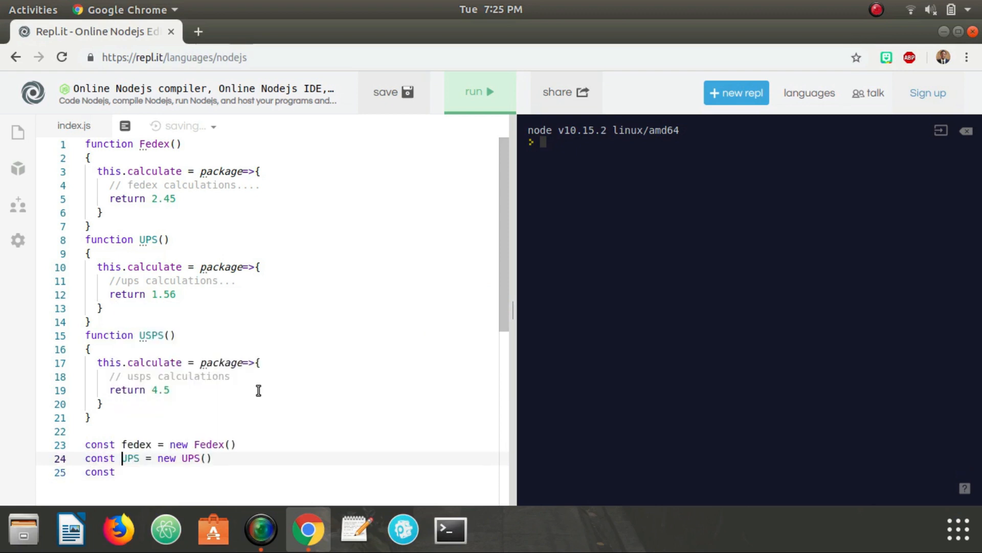
type("ups")
left_click(290, 471)
type(" usps = n")
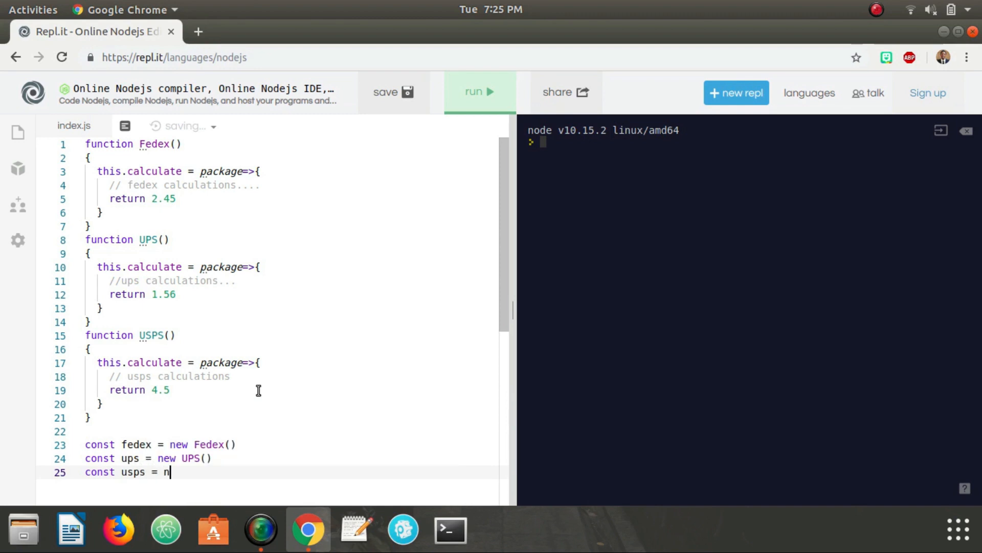
Finish 'const usps = new USPS()' and run the script, getting '=> undefined'.
type("ew USPS()")
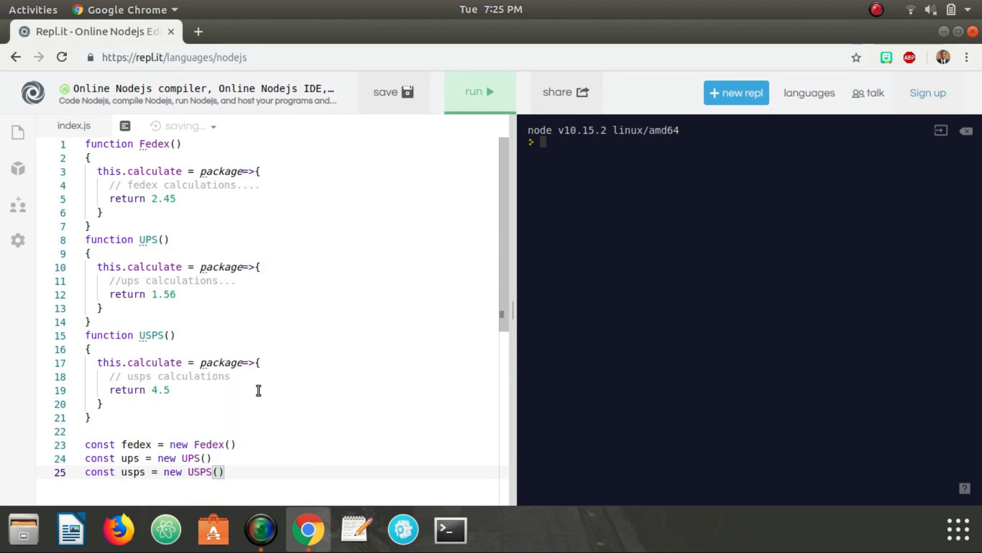
left_click(479, 92)
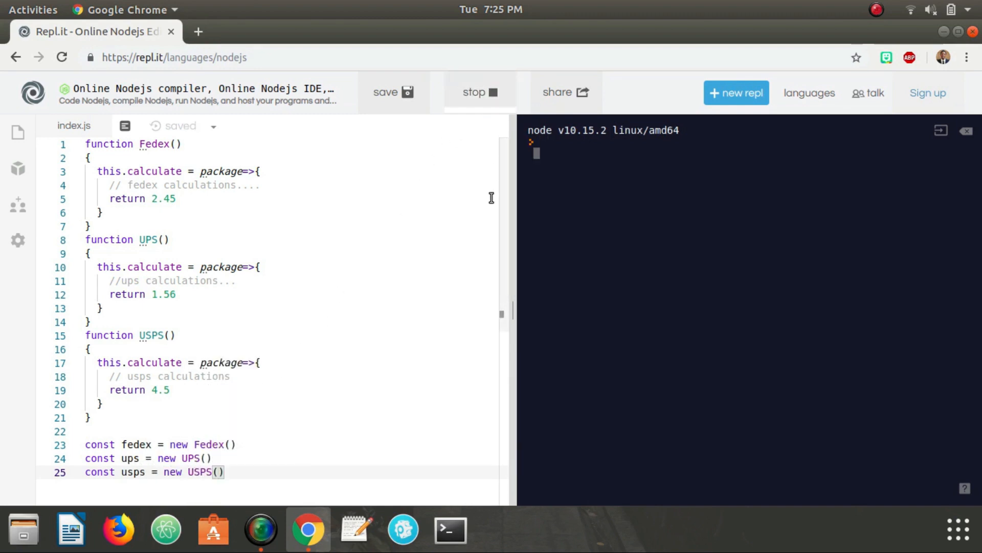
left_click(479, 92)
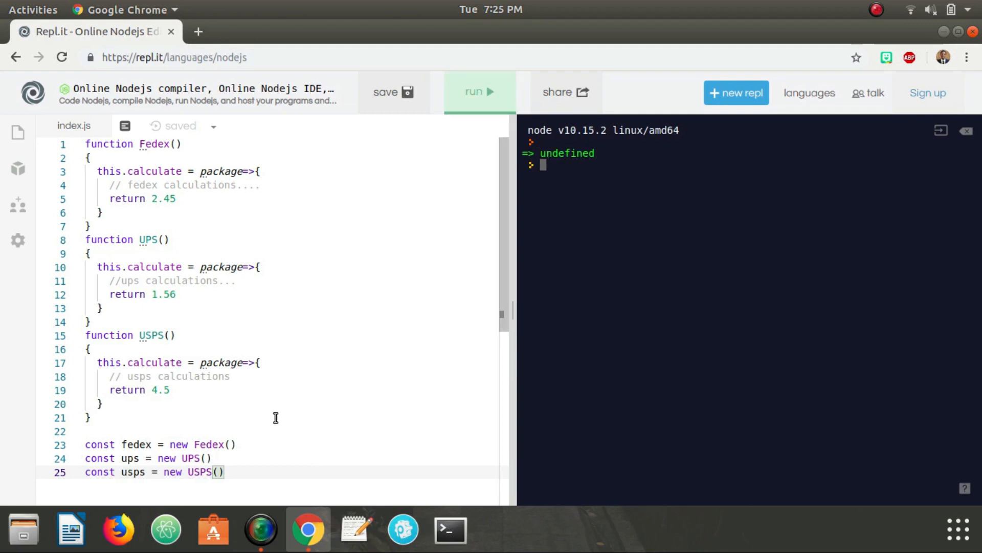
scroll("down", 3)
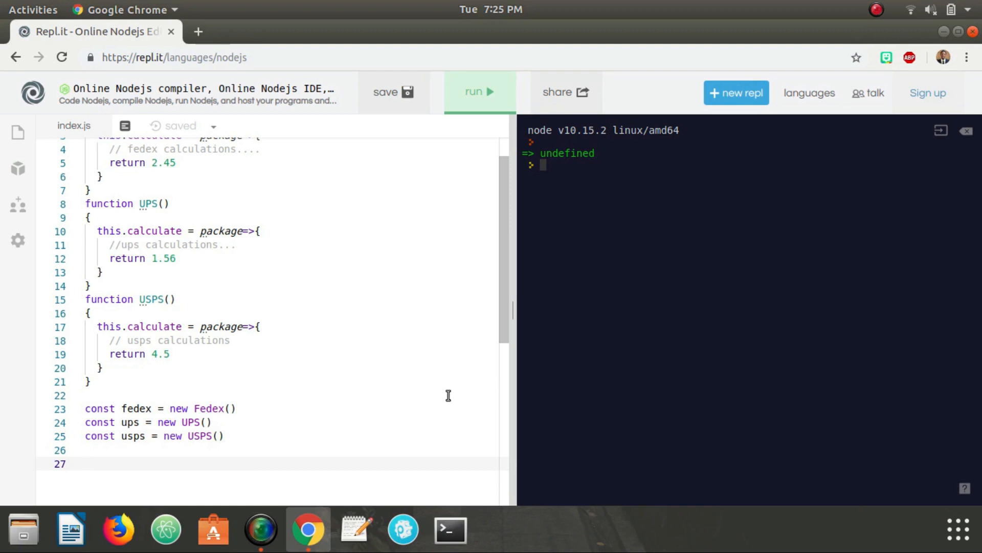
Define package from 'Alabama' to 'Georgia' with weight 1.56, and call fedex.calculate(package).
type("fedex.calculate(")
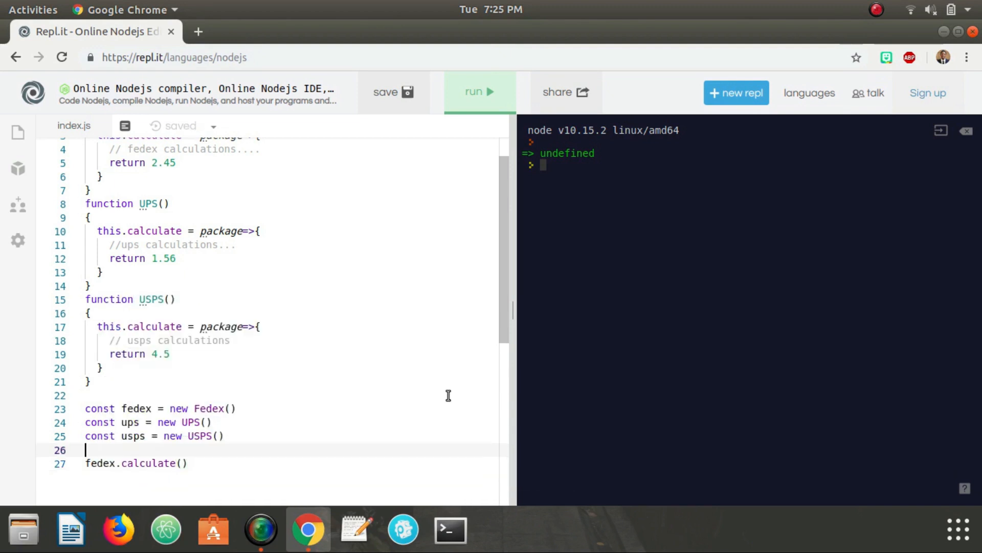
type("const package = { from:")
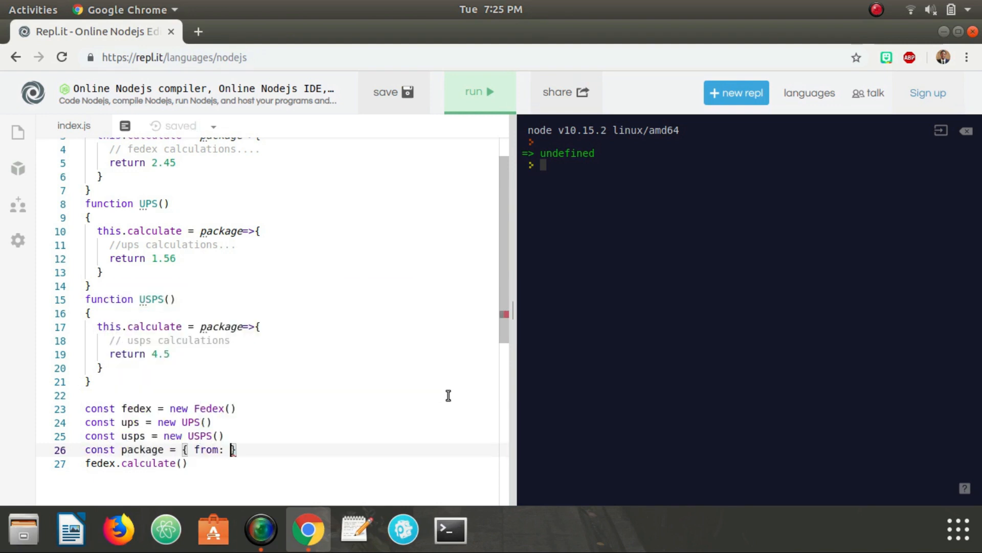
type("'")
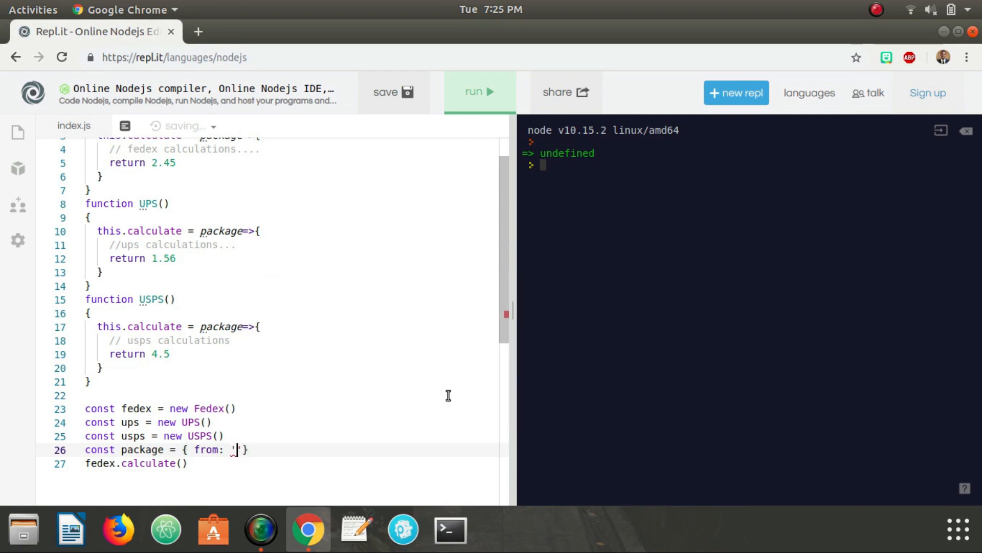
type("Ala")
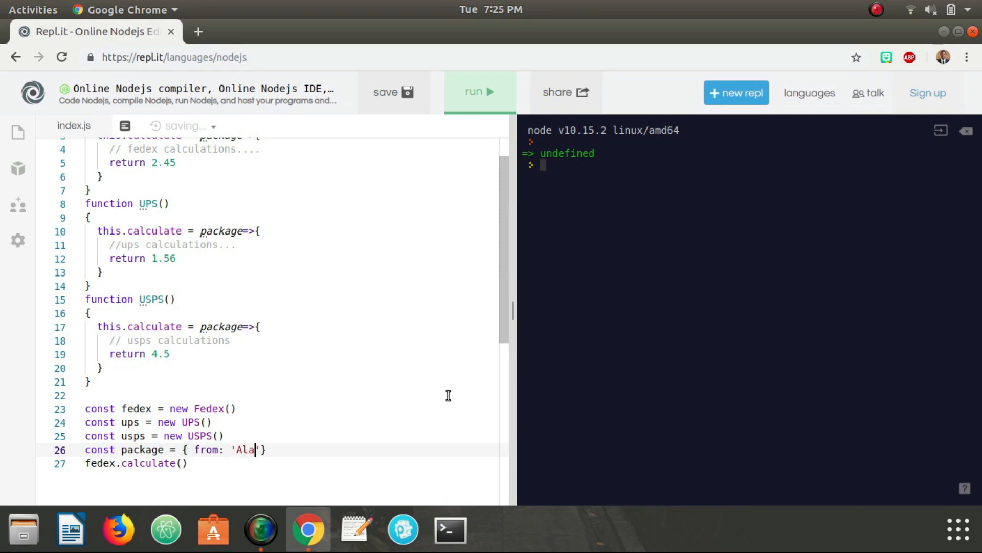
type("bama")
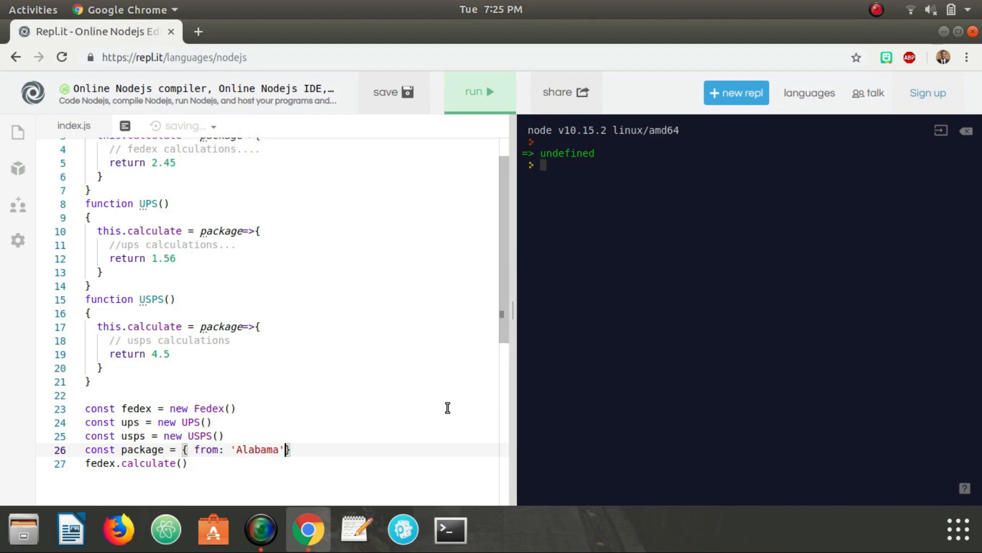
type(", to:")
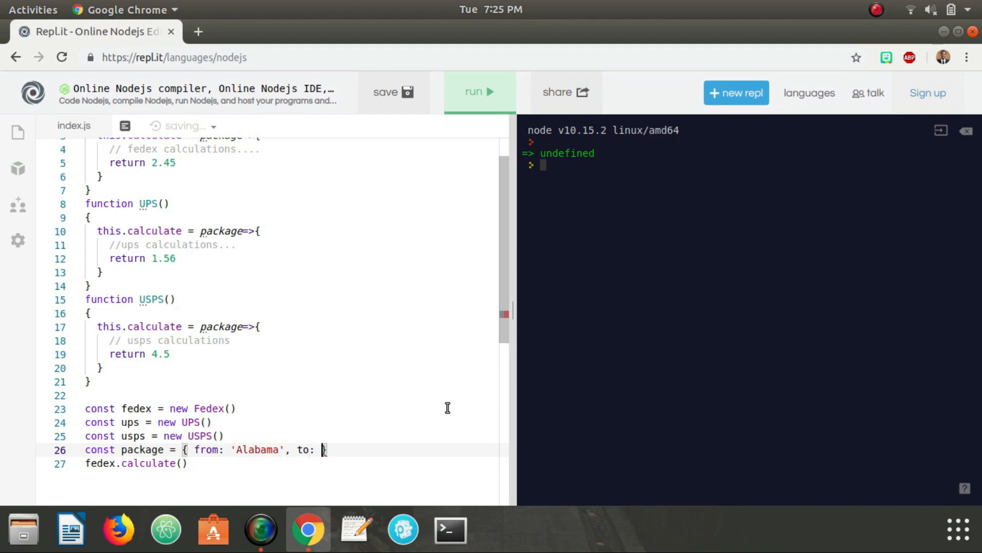
type("Ge")
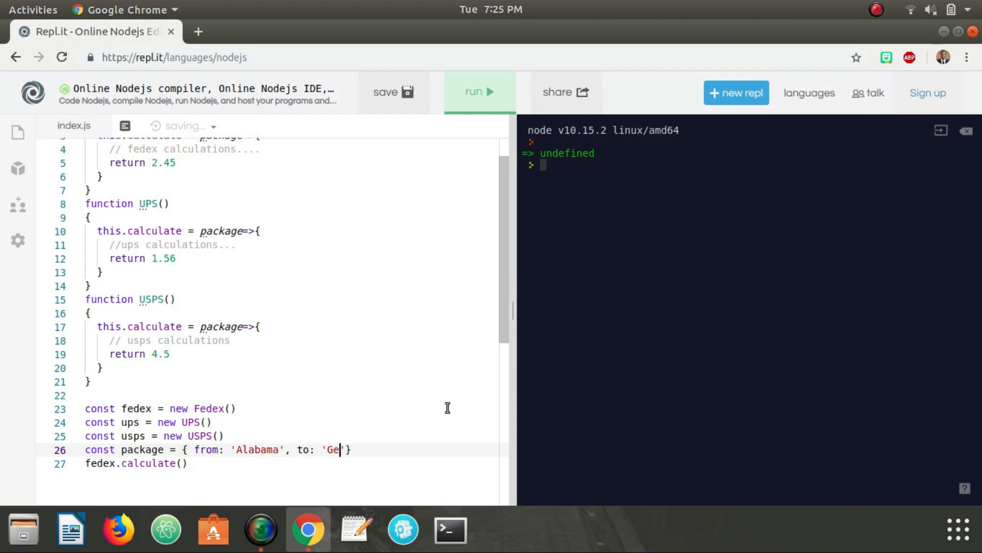
type("orgia', we")
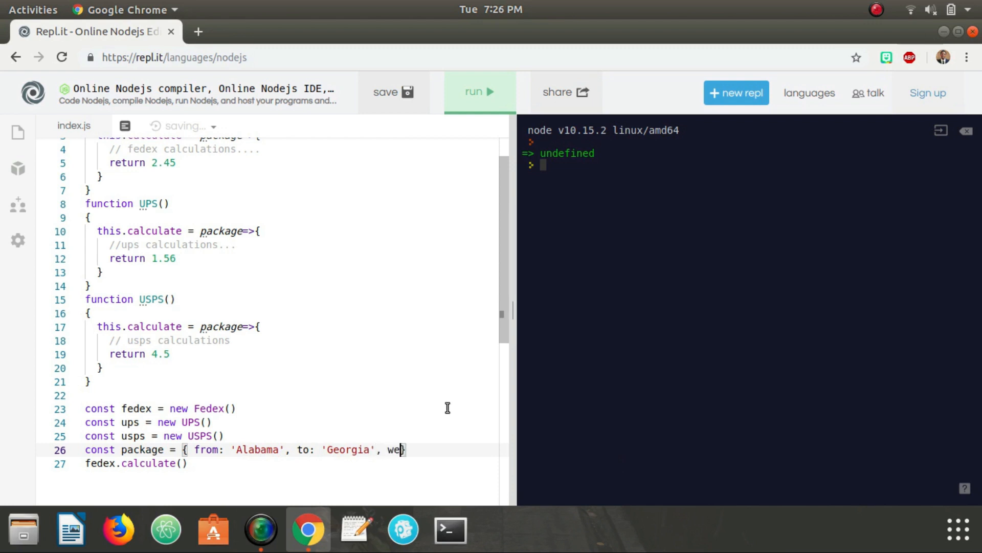
type("ight:1.5")
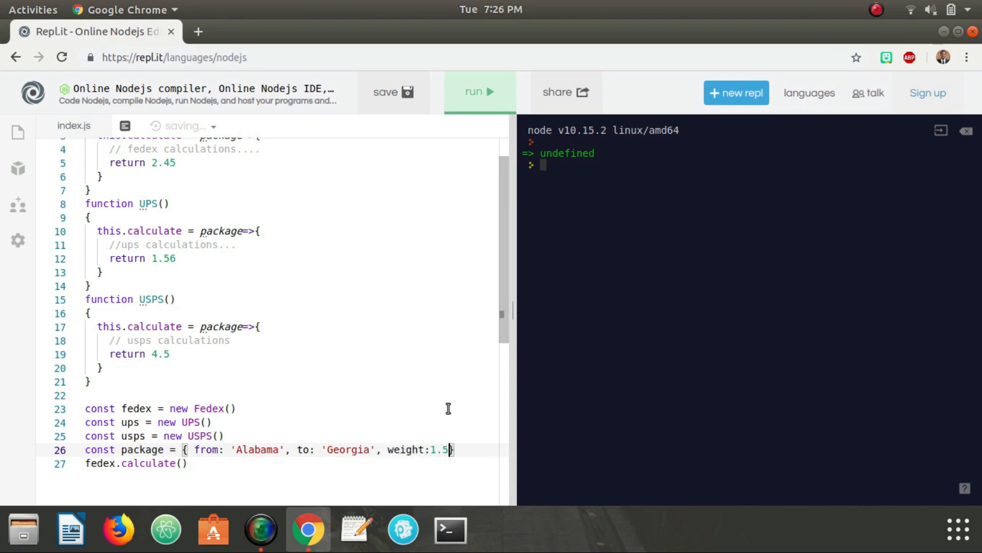
type("6")
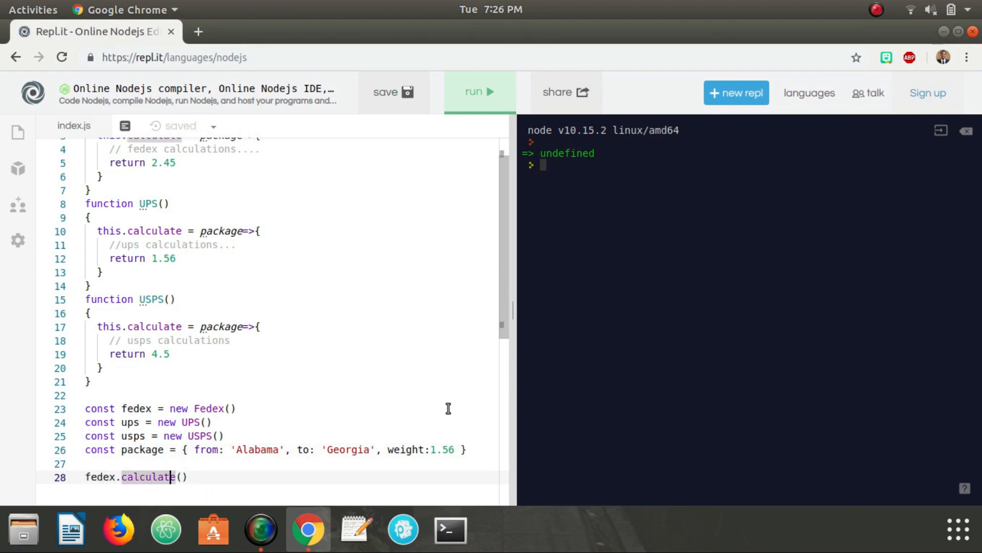
left_click(183, 477)
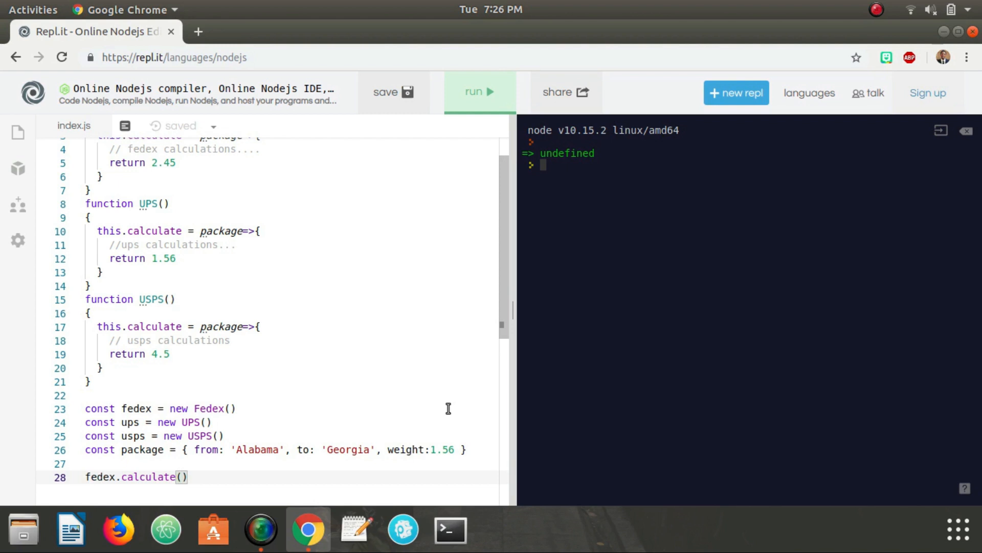
type("package")
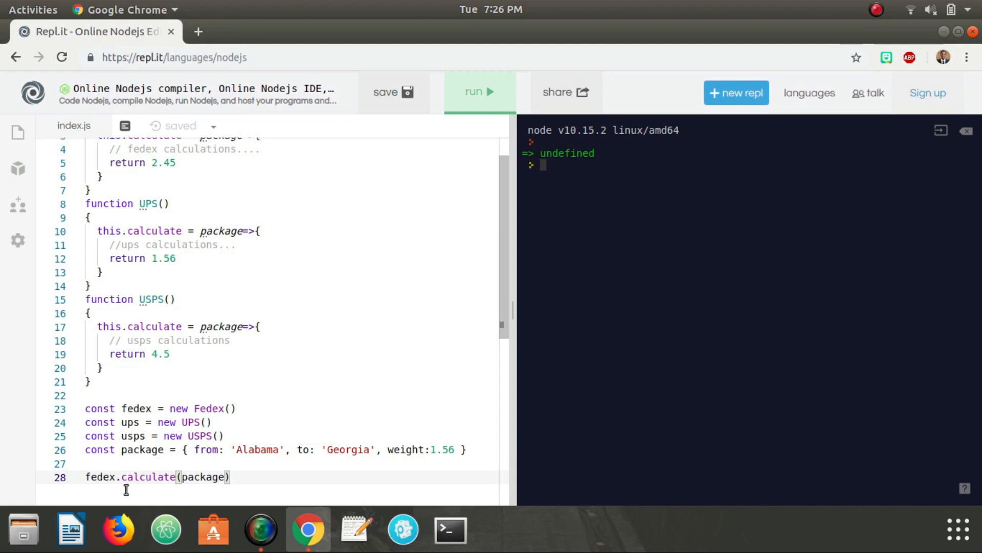
mouse_move(188, 279)
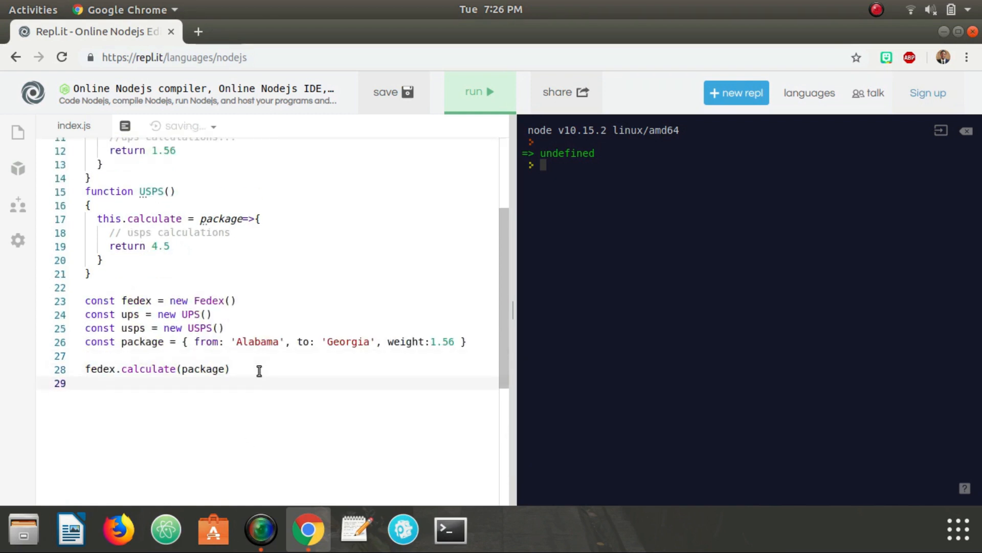
Add ups.calculate(package) and usps.calculate(package), then cut all three calculate calls.
type("ups.calculate")
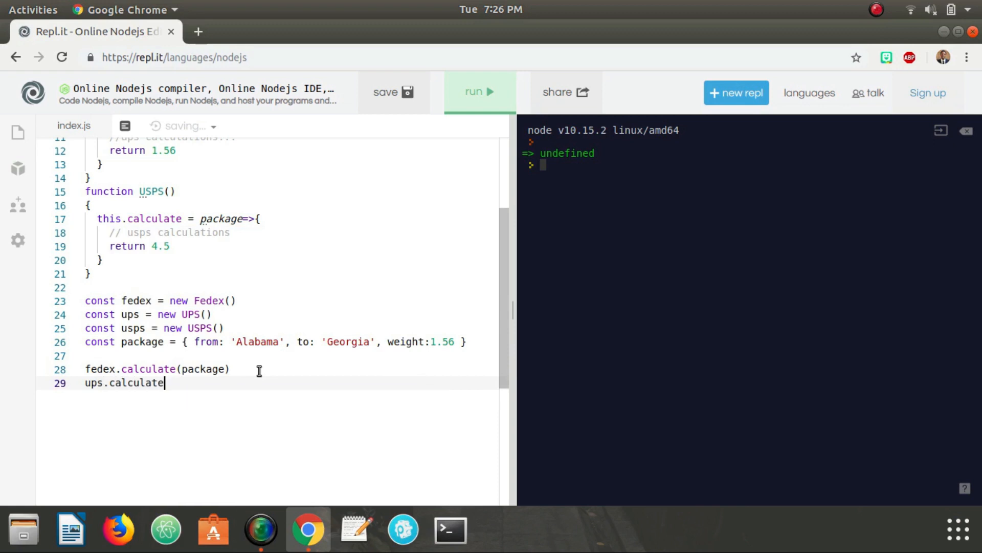
type("(package)")
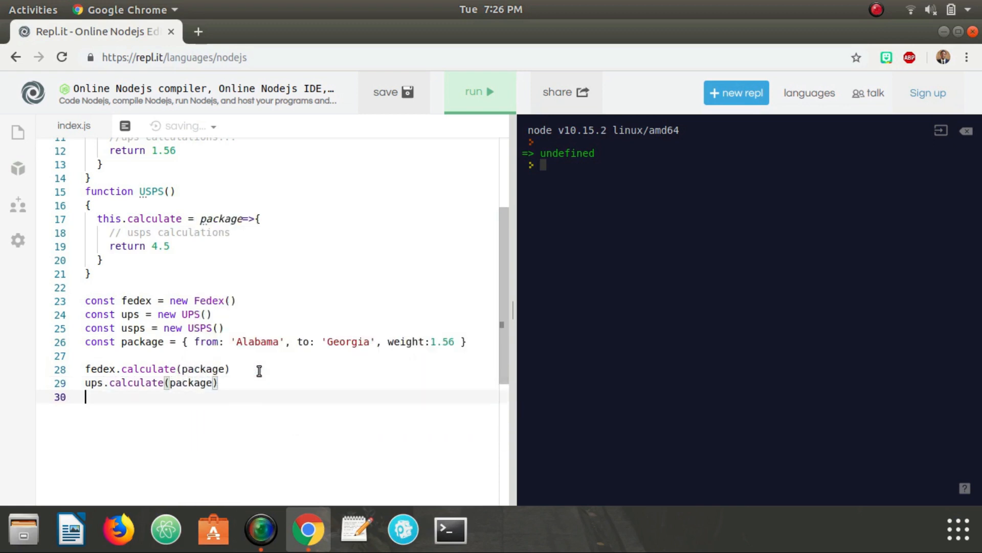
type("usps.ca")
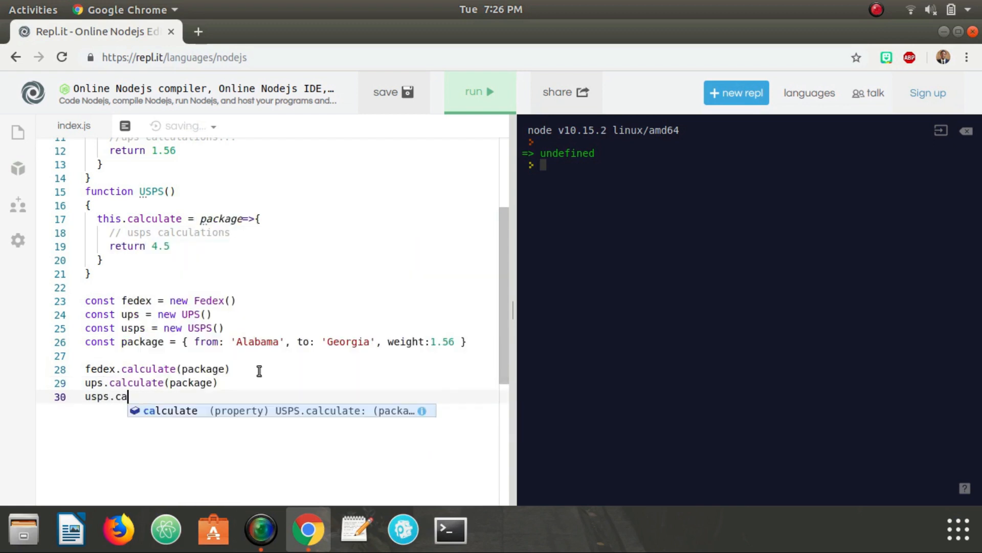
type("lculate(pakage")
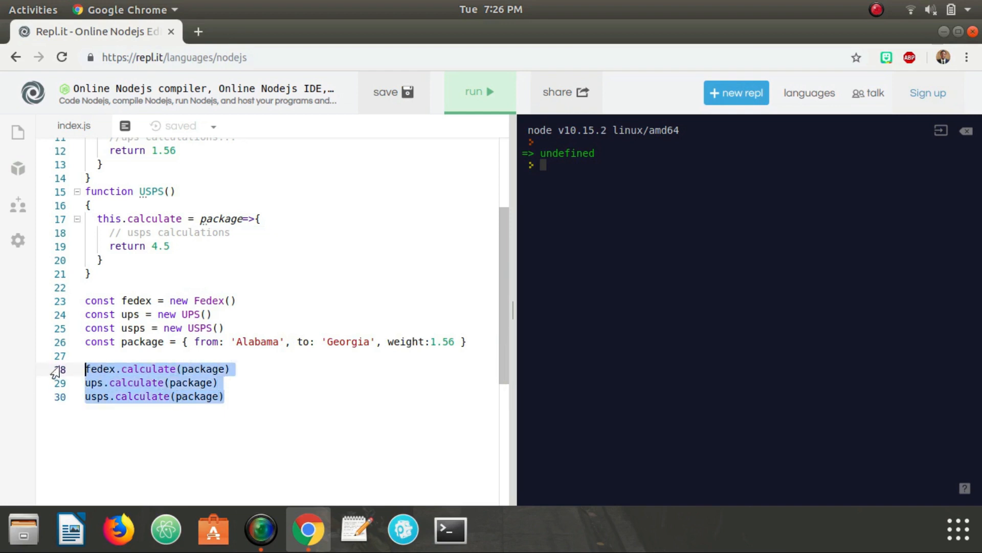
key("Delete")
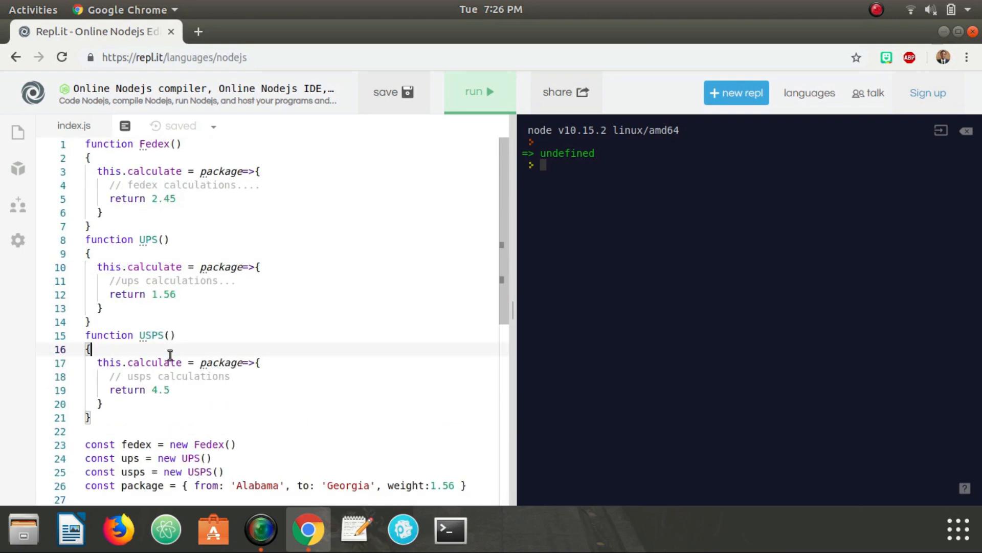
left_click(146, 185)
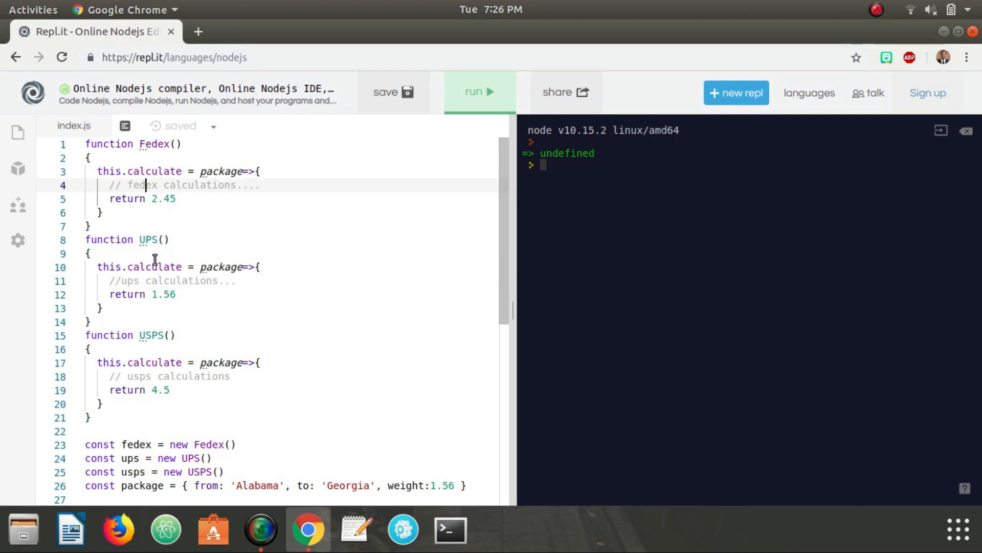
mouse_move(151, 395)
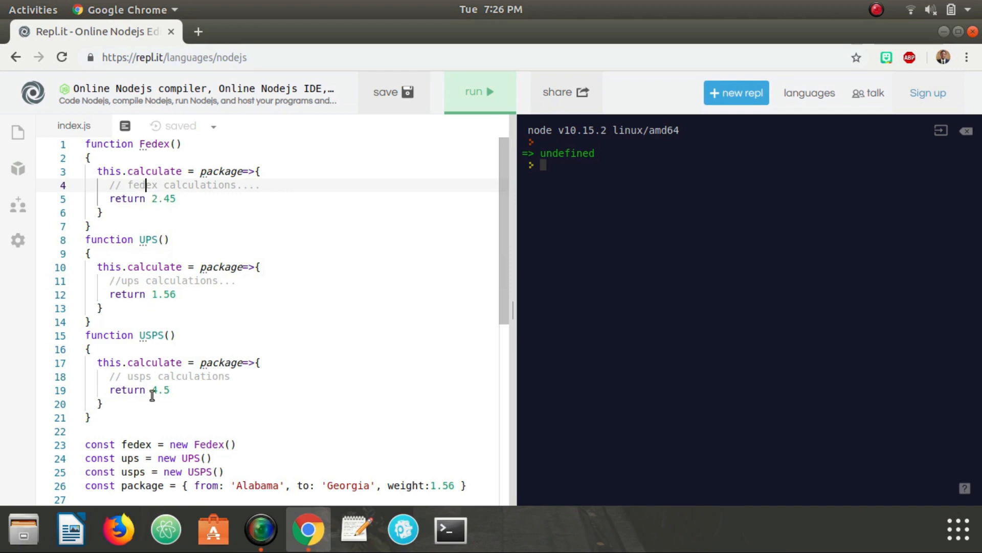
Start the Shipping function with a this.company property set to an empty string.
scroll("down", 3)
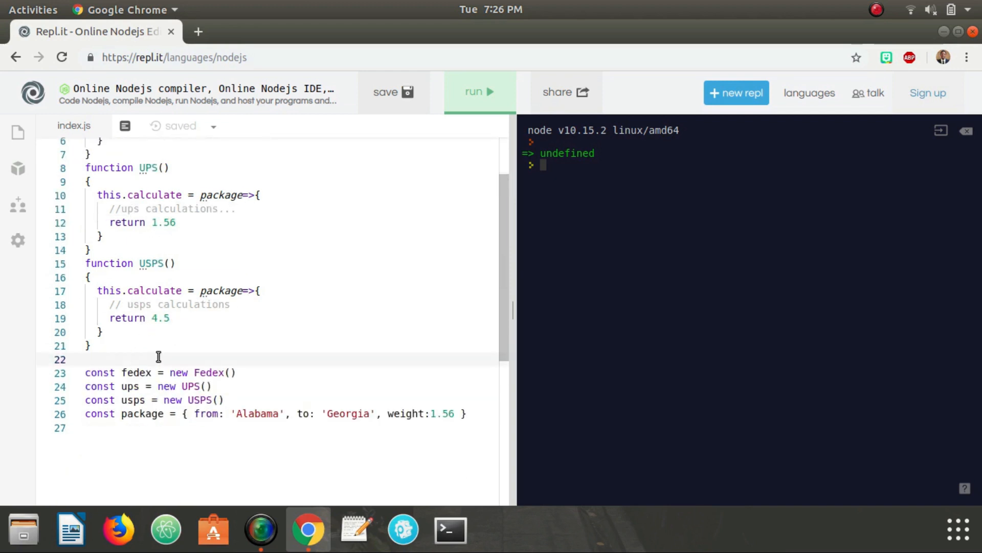
type("function Shipping")
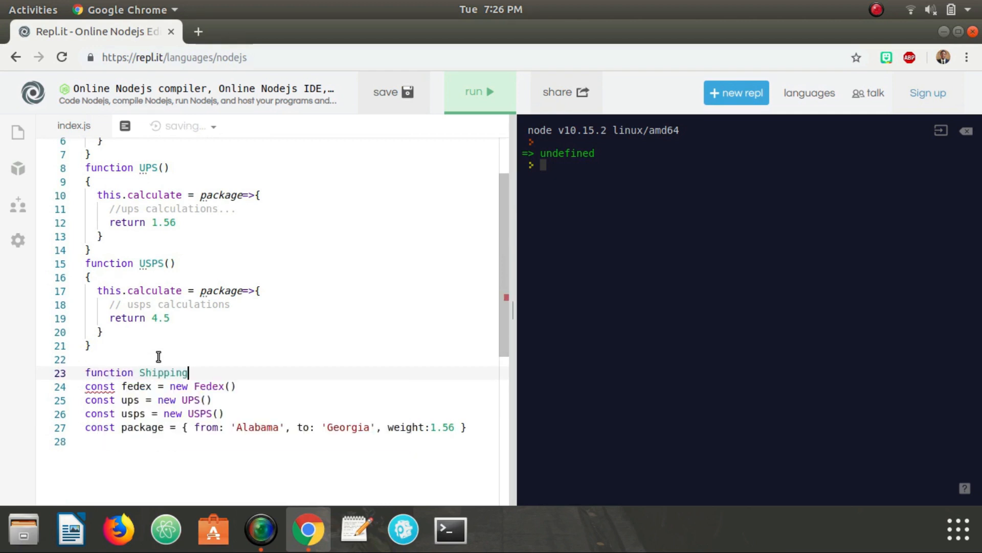
type("()")
type("{")
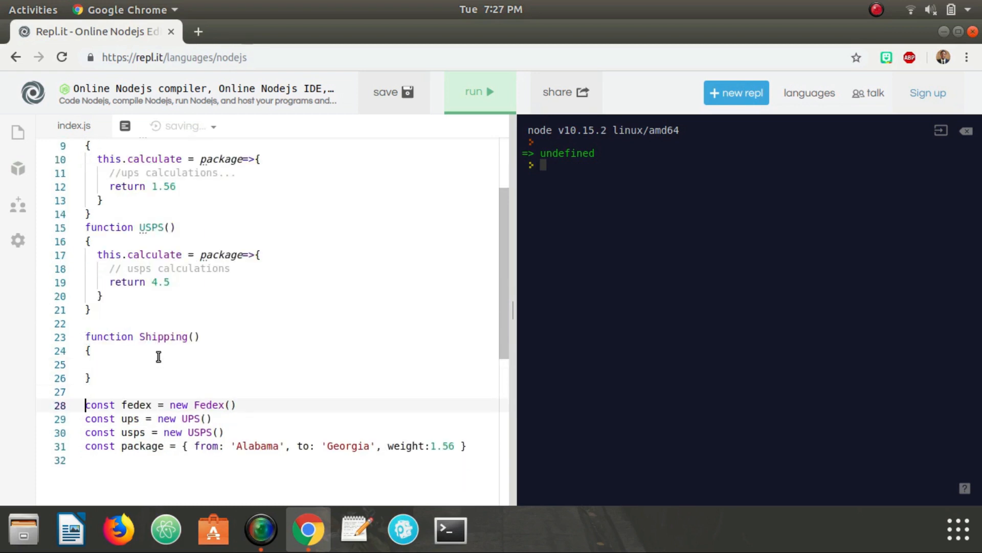
type("this.company =")
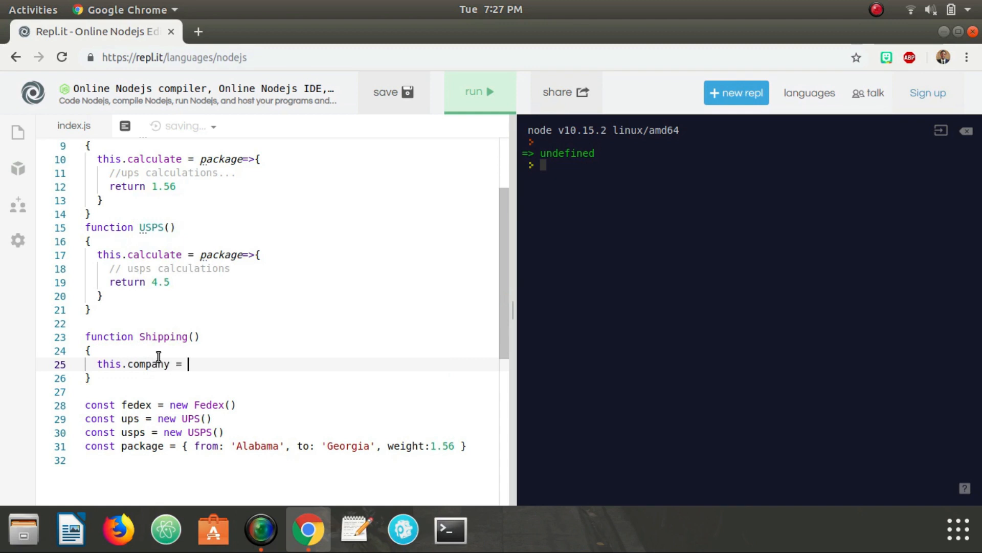
type("\"")
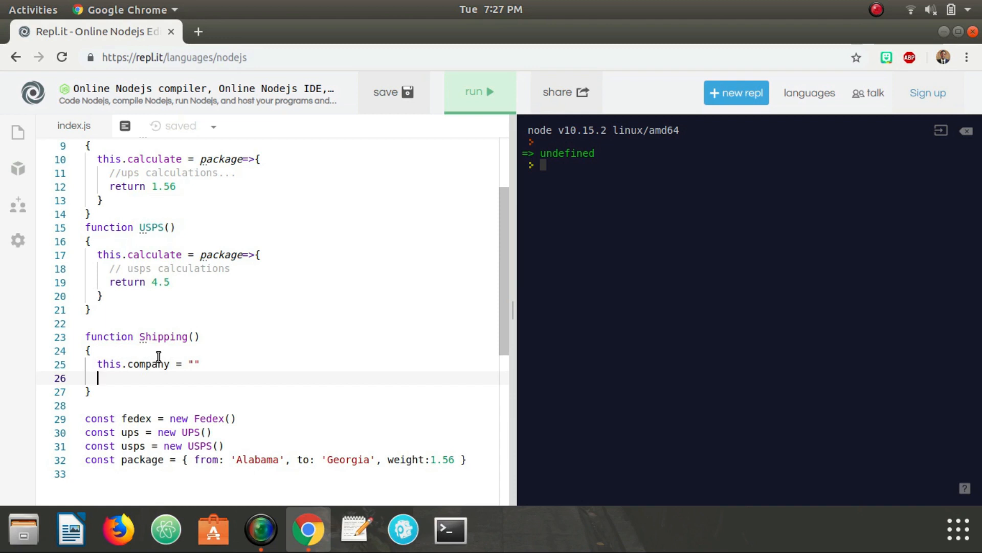
Add a setStrategy(company) method that assigns company to this.company.
type("this.set")
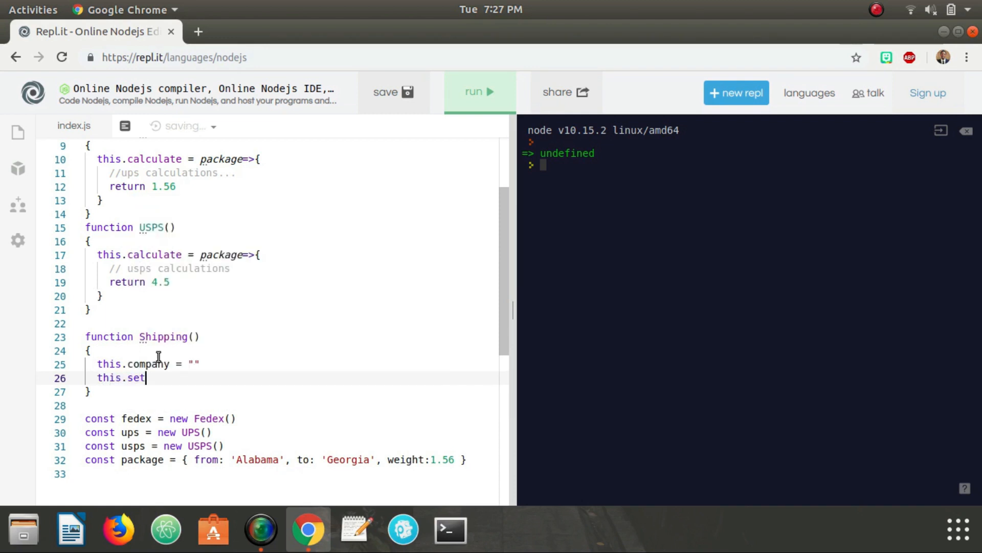
type("Strate")
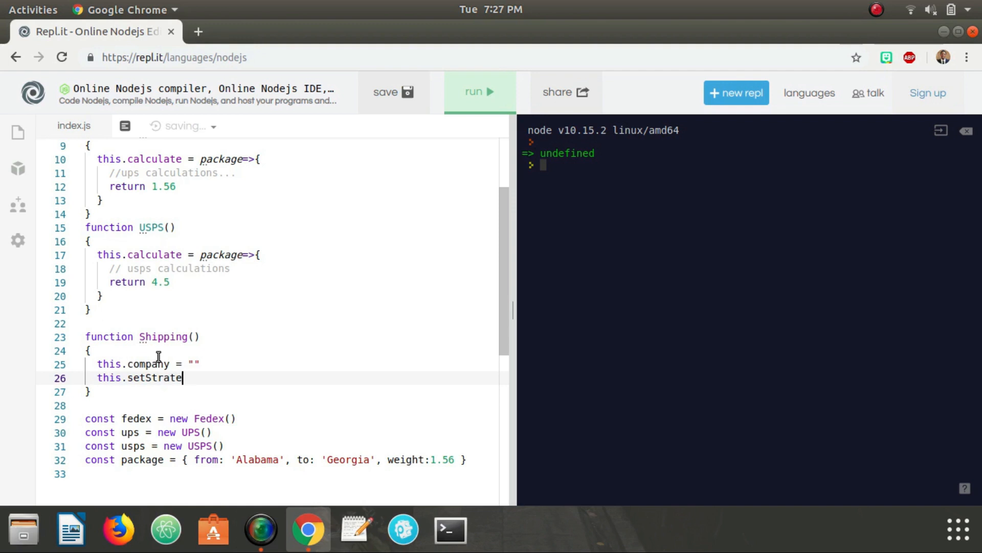
type("gy =")
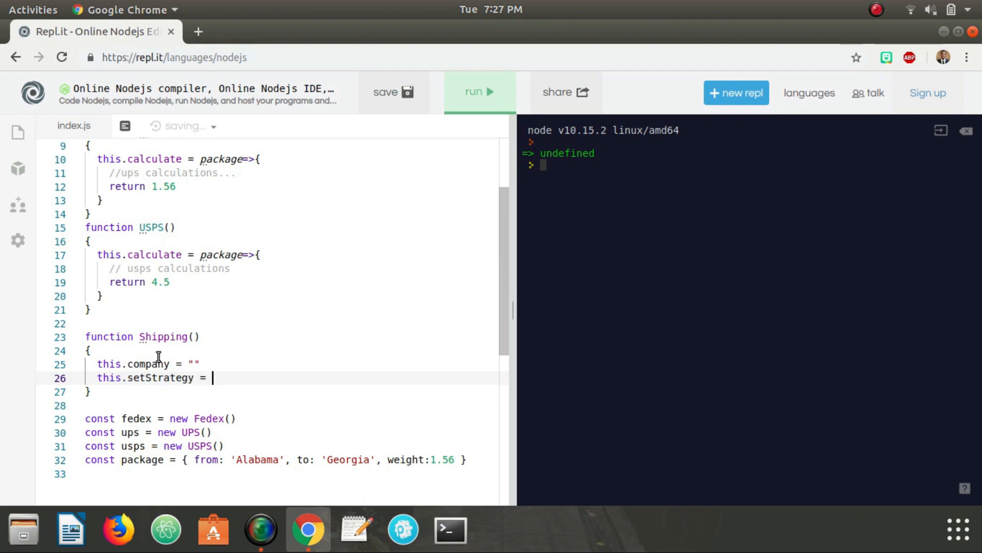
type("(company)=>{")
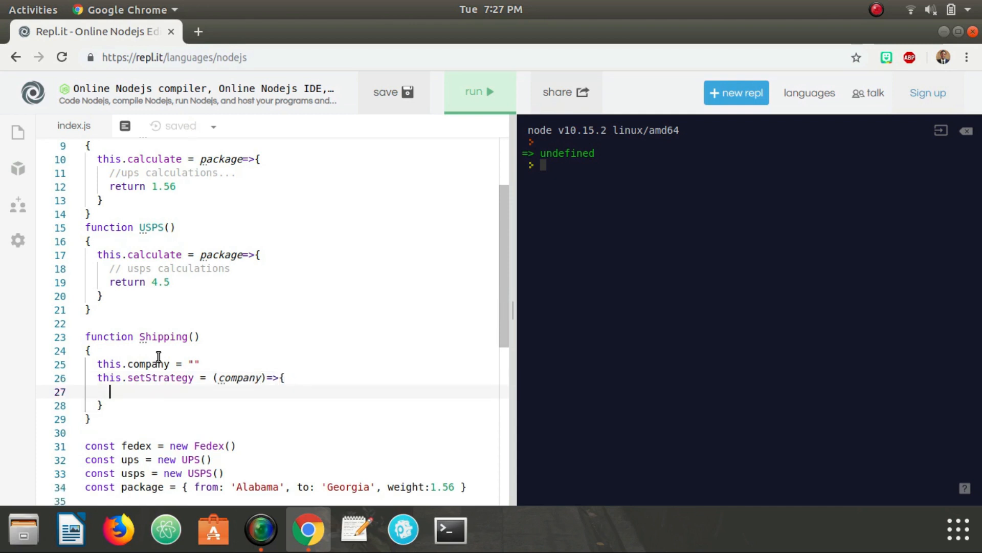
type("this.company")
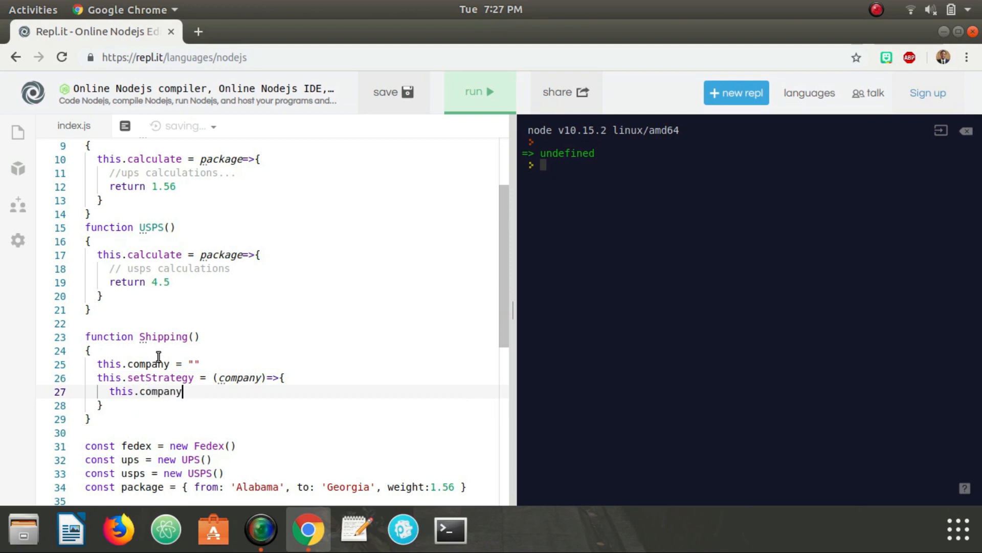
type("= company")
type("this.")
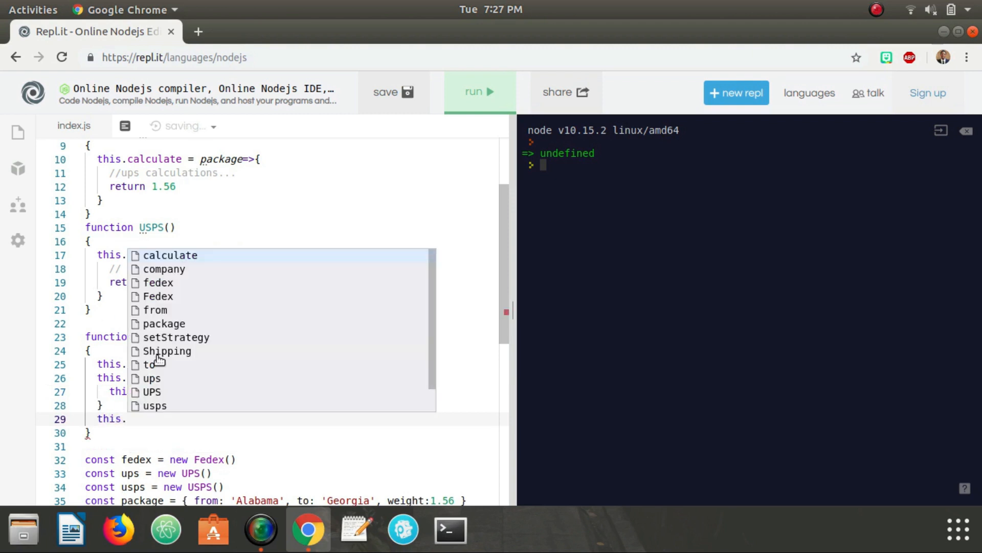
Add a calculate(package) method returning this.company.calculate(package).
type("calculate")
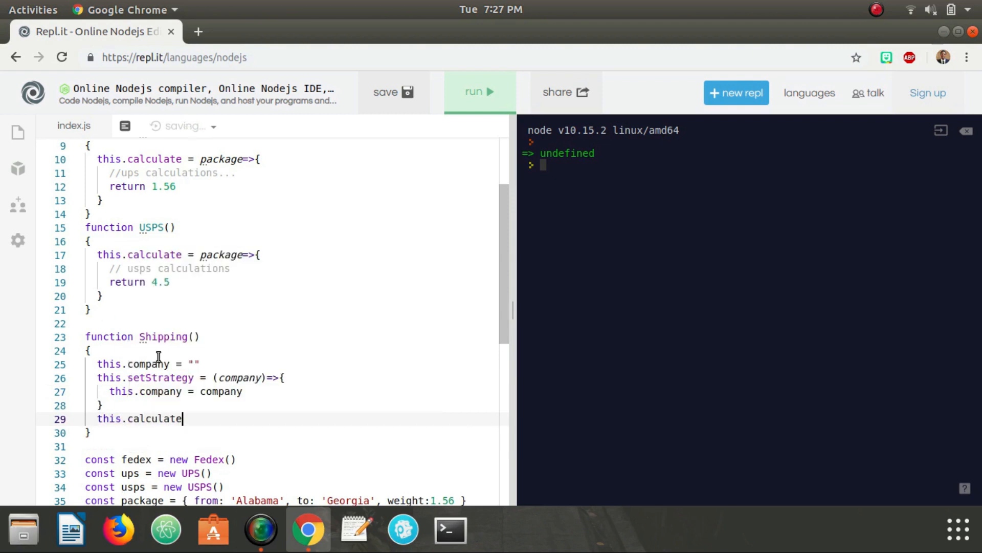
type("= ()")
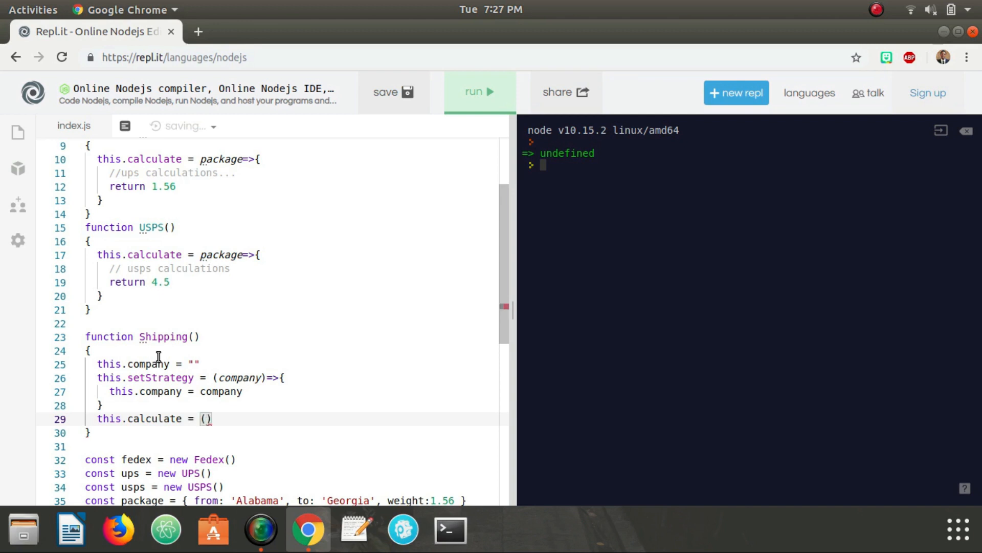
type("package=>{")
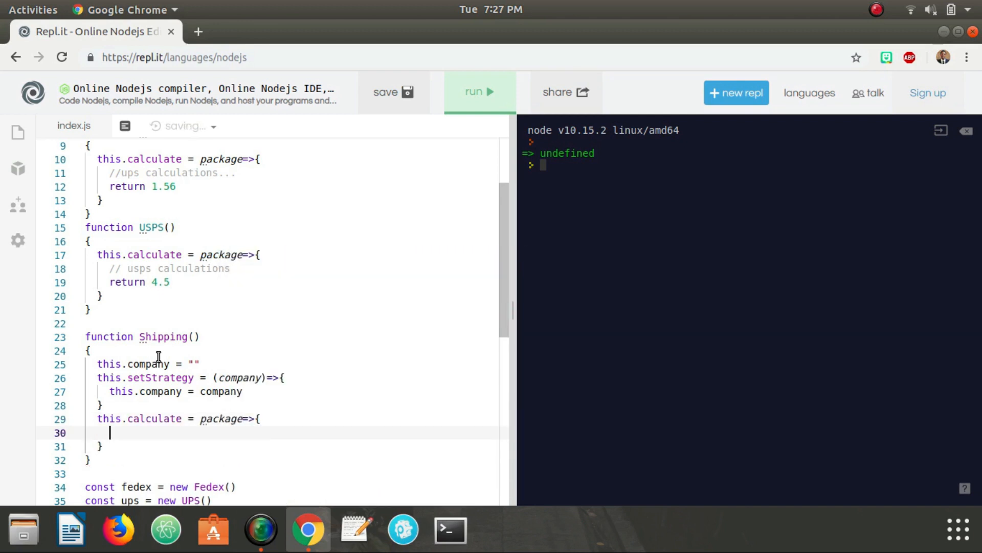
type("this.company")
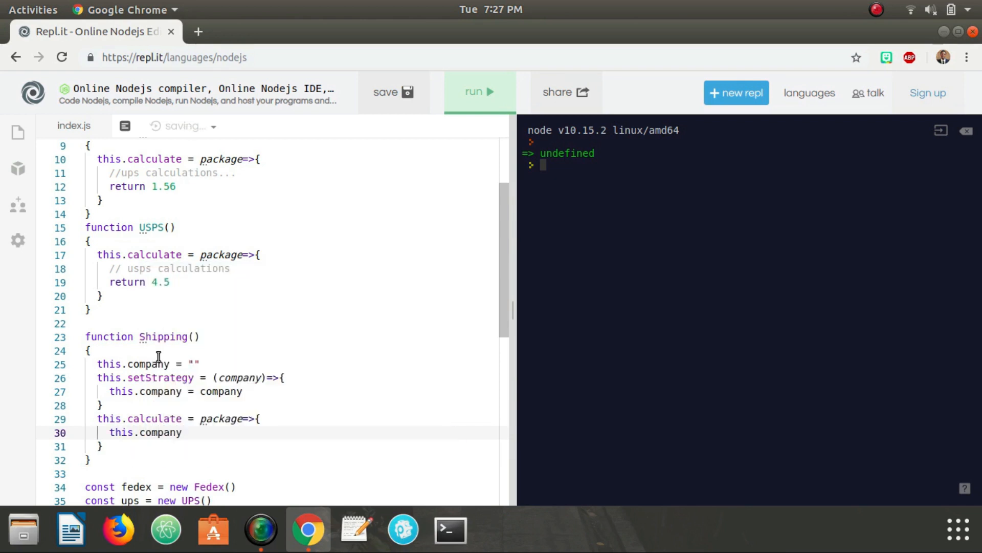
type(".calculate()")
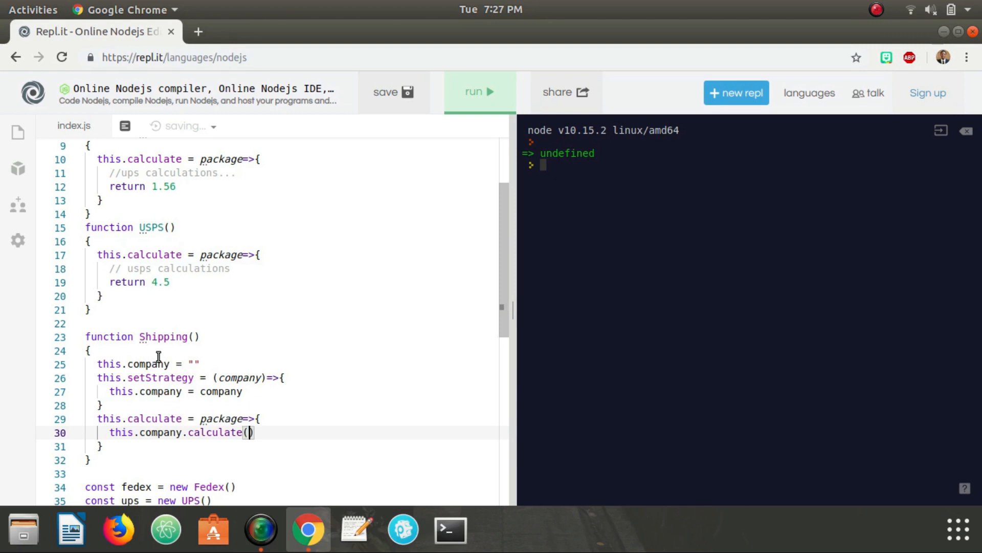
type("package")
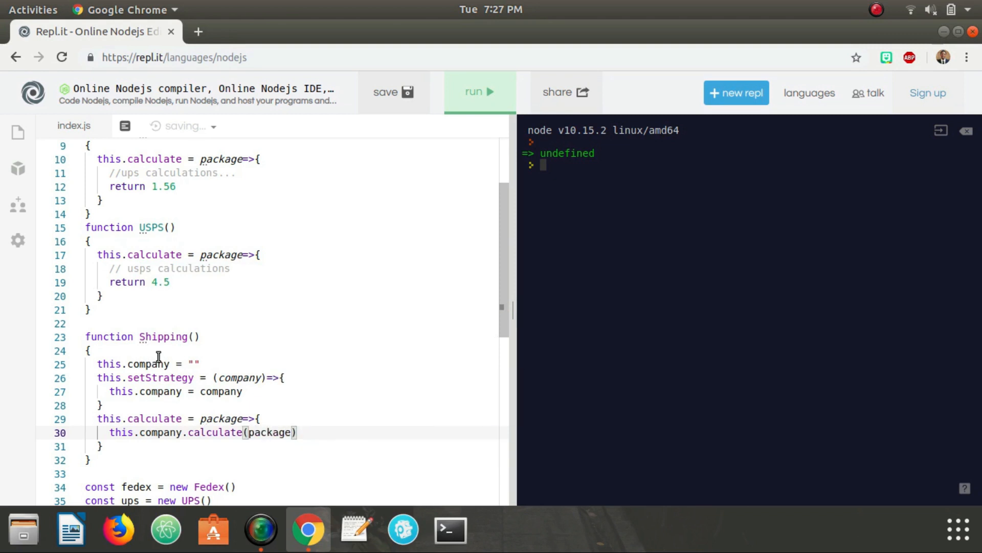
type("return")
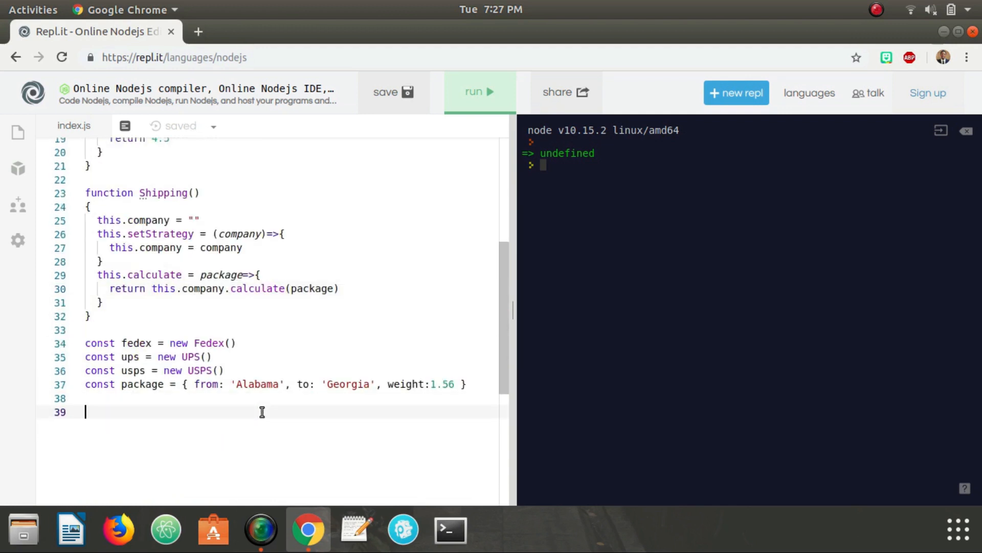
Create const shipping = new Shipping(), set fedex strategy, and log 'Fedex: ' plus shipping.calculate(package).
type("const Sh")
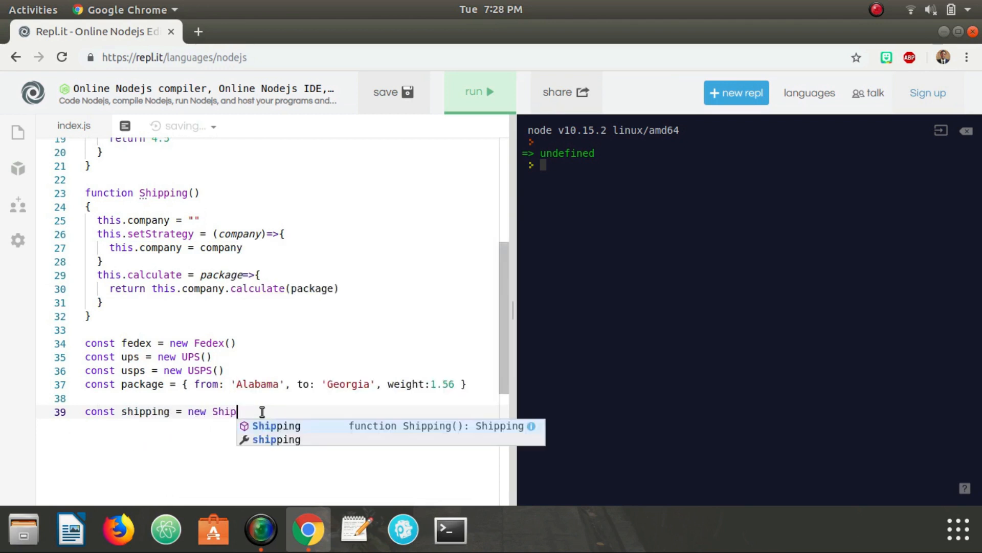
key("Enter")
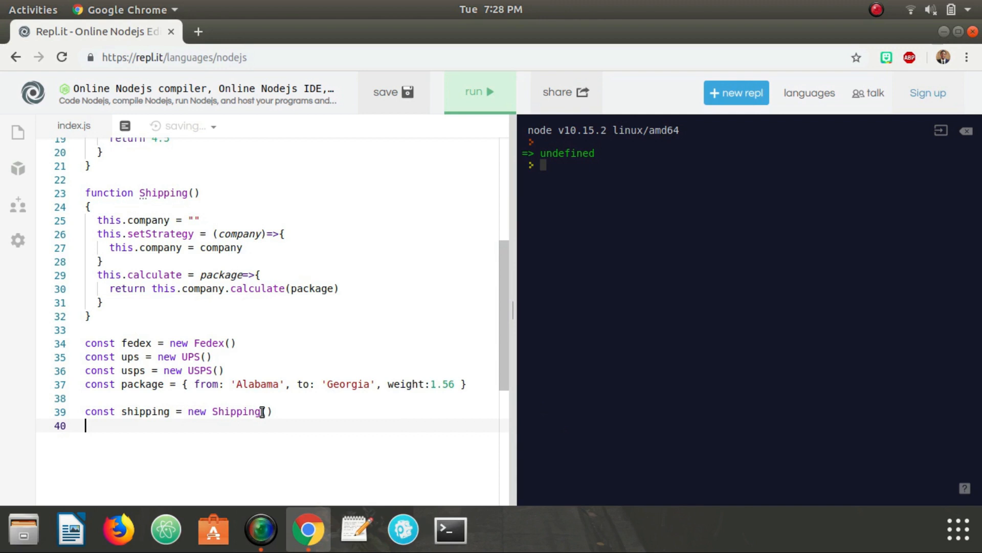
type("shippin.")
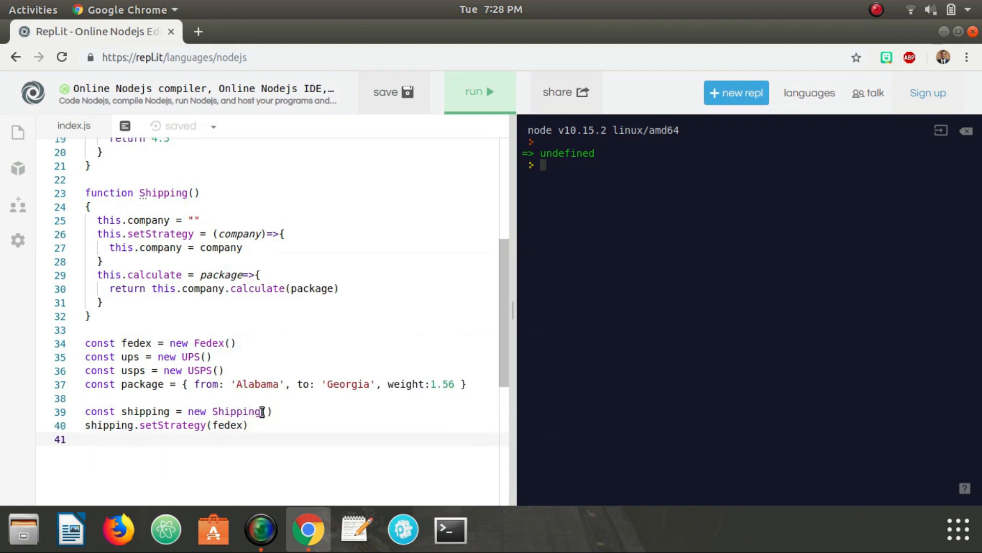
type("console.log(")
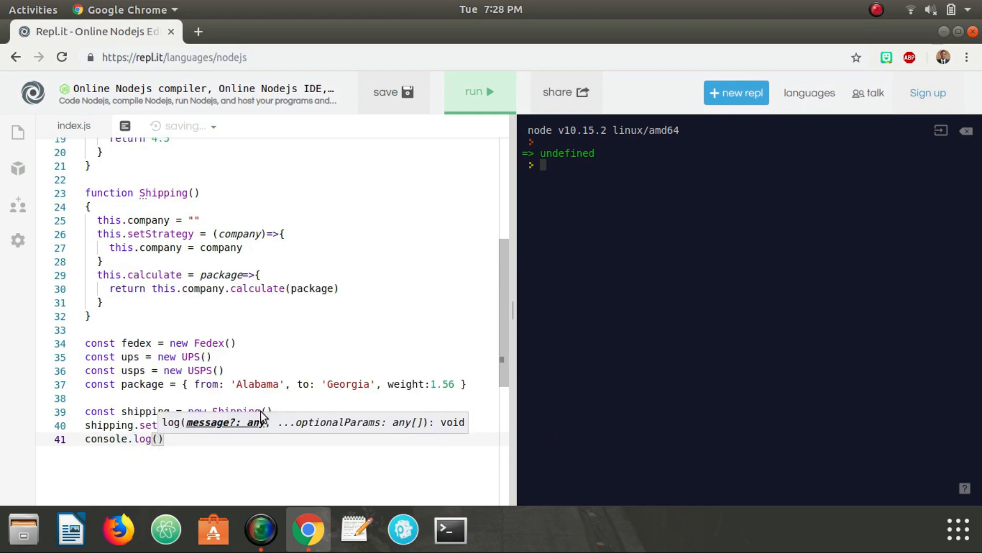
type("shipping.calculate(package")
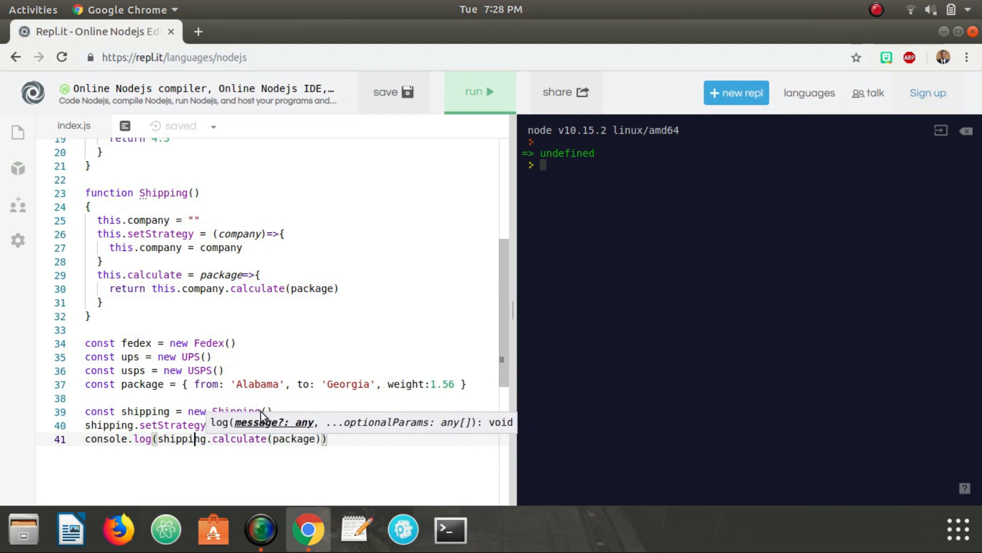
type("\"Fedex: \" +")
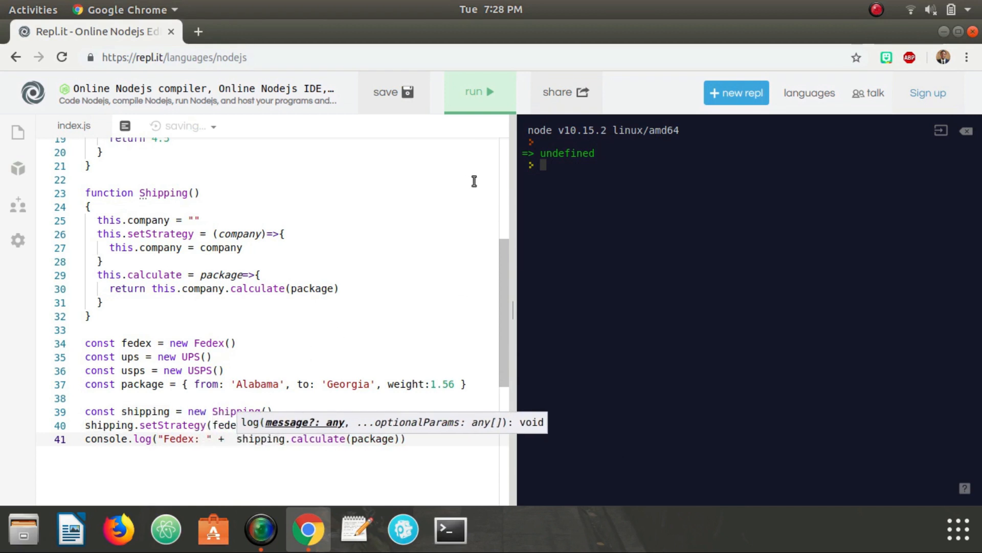
Run the script so the console prints 'Fedex: 2.45', then select code in the editor.
left_click(479, 92)
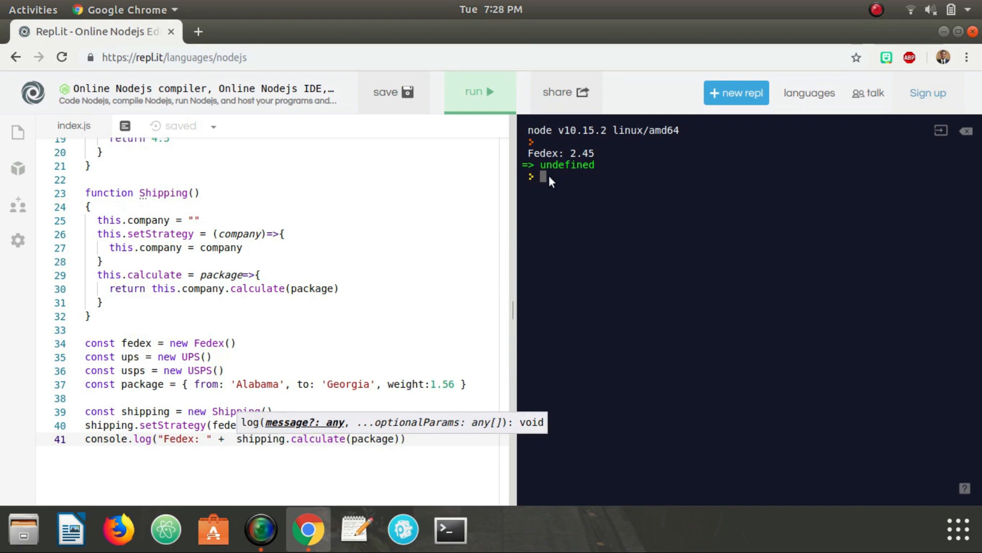
mouse_move(598, 160)
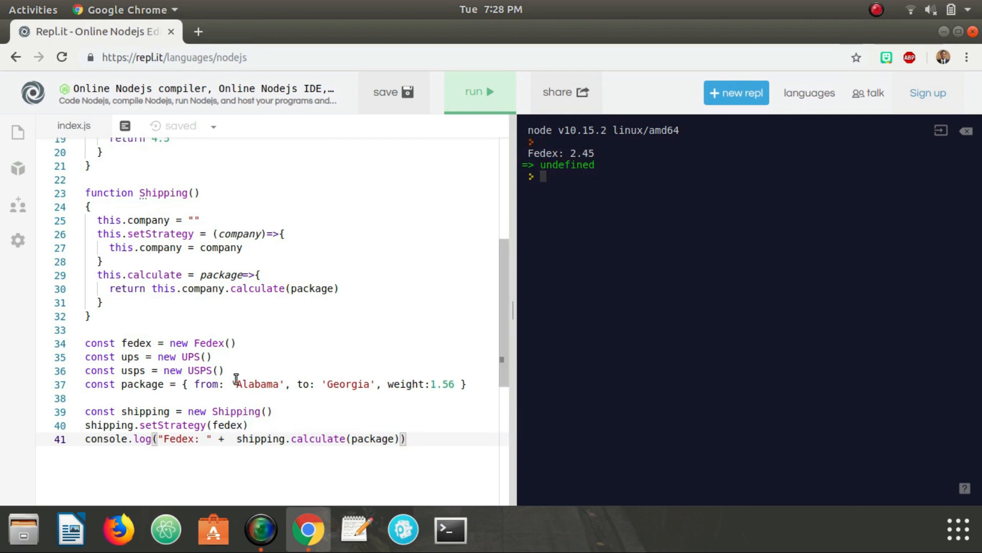
mouse_move(105, 433)
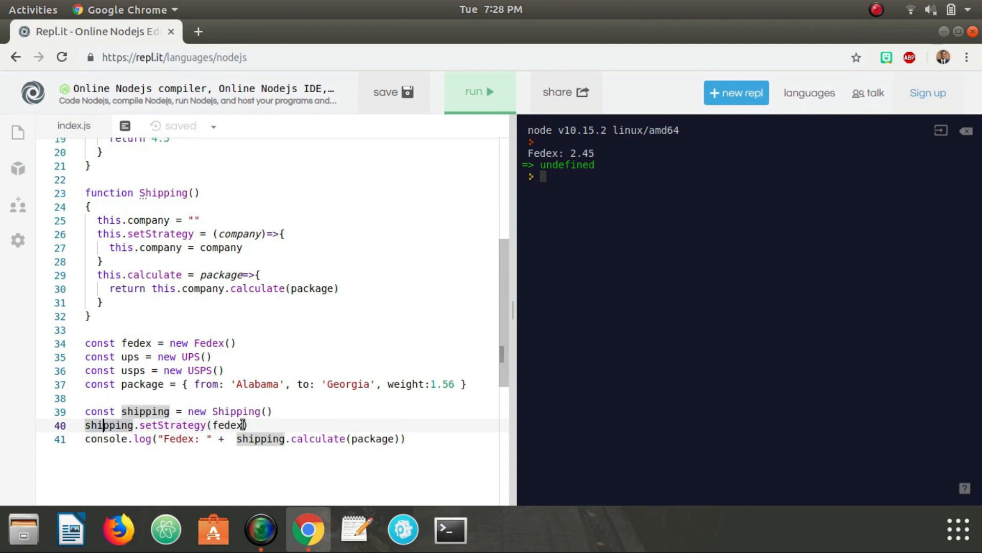
mouse_move(148, 243)
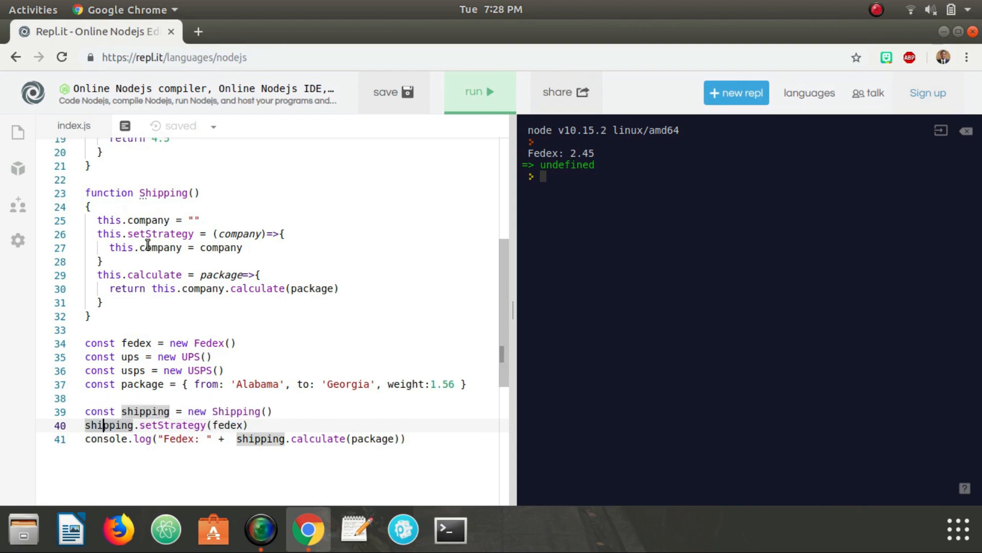
left_click(125, 234)
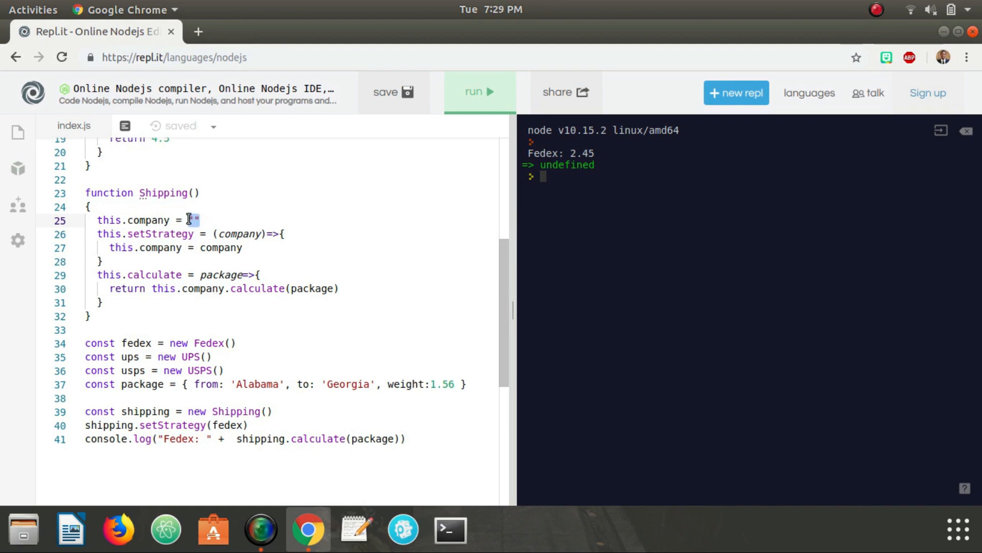
double_click(148, 220)
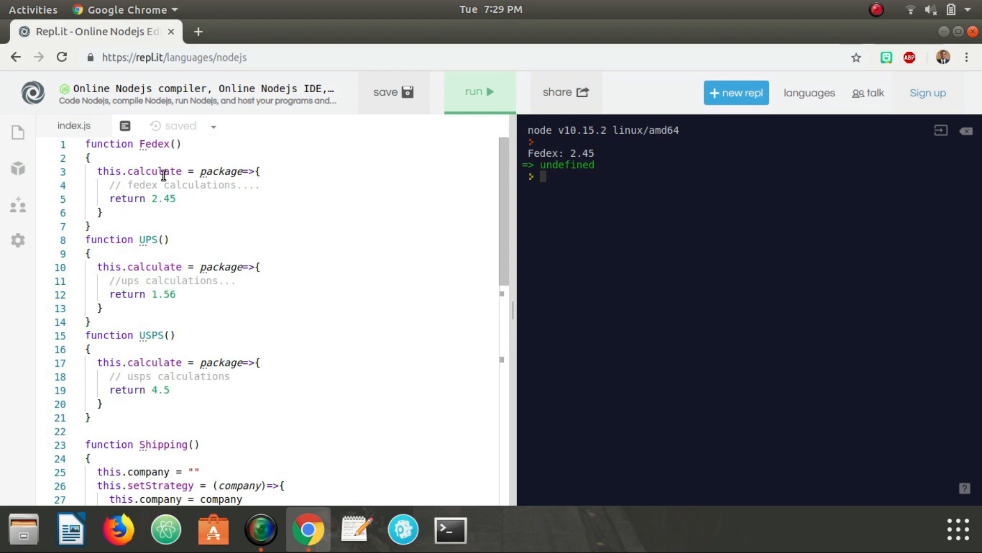
double_click(162, 199)
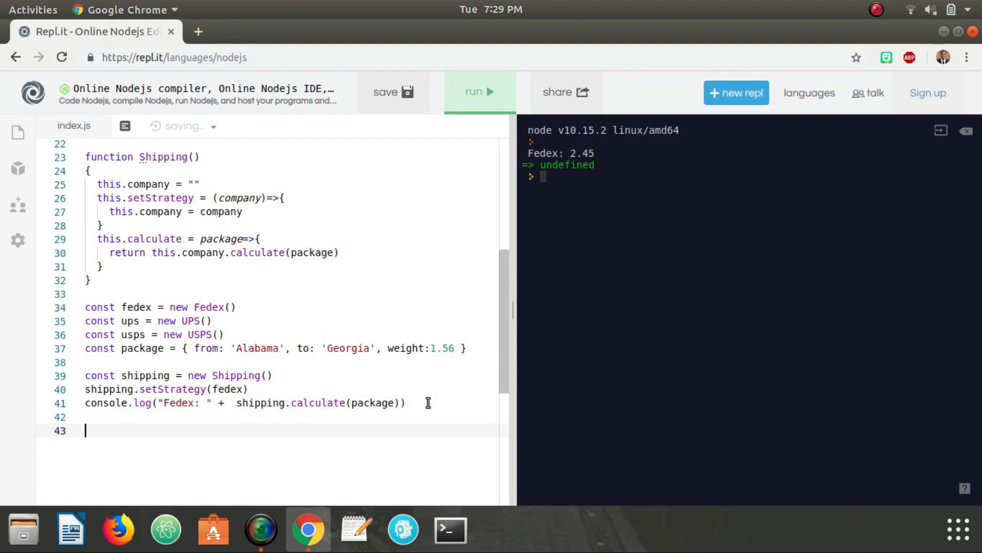
Add shipping.setStrategy(ups) and start a console.log printing the UPS cost.
type("shipping.se")
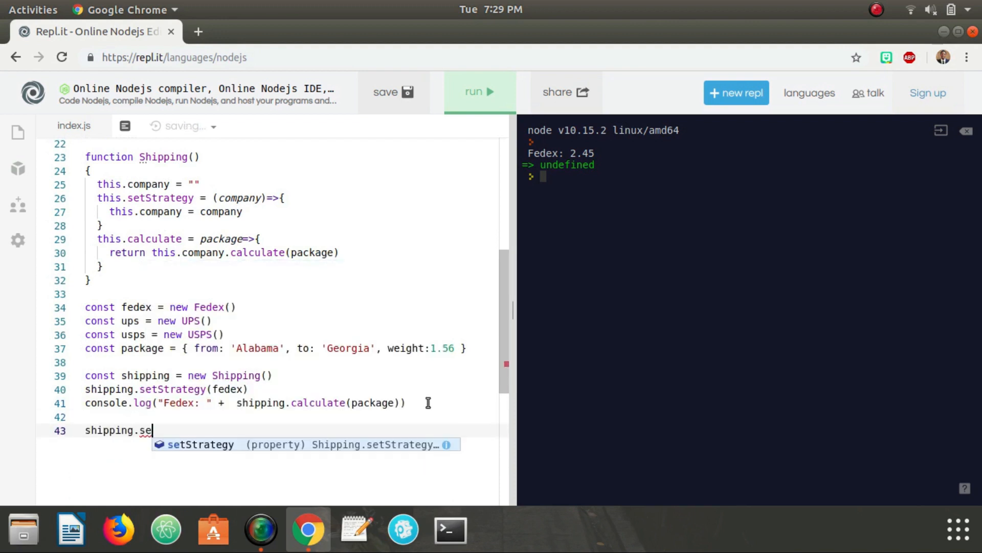
type("tStrategy(ups")
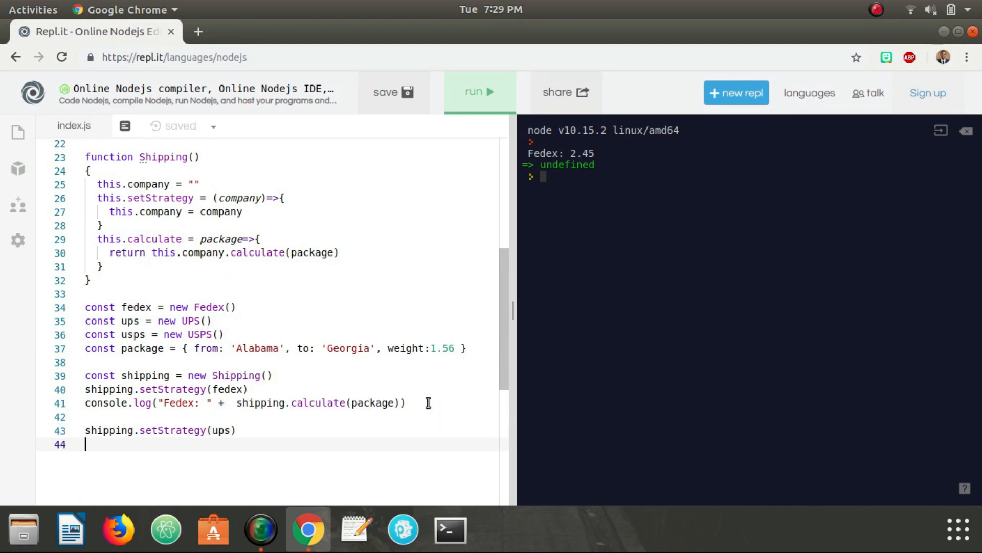
type("console.log(\"UPS: \" + shipping.calculate(package")
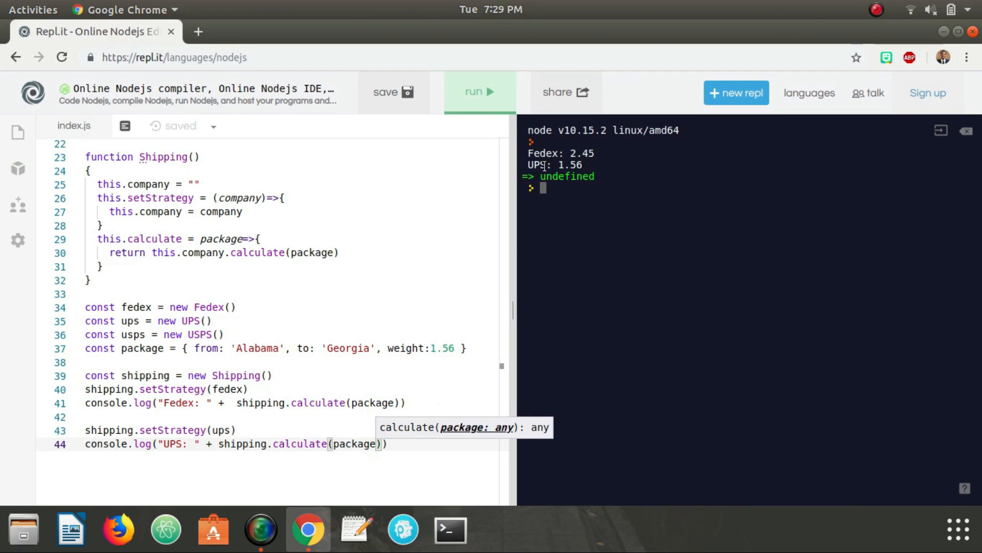
mouse_move(439, 447)
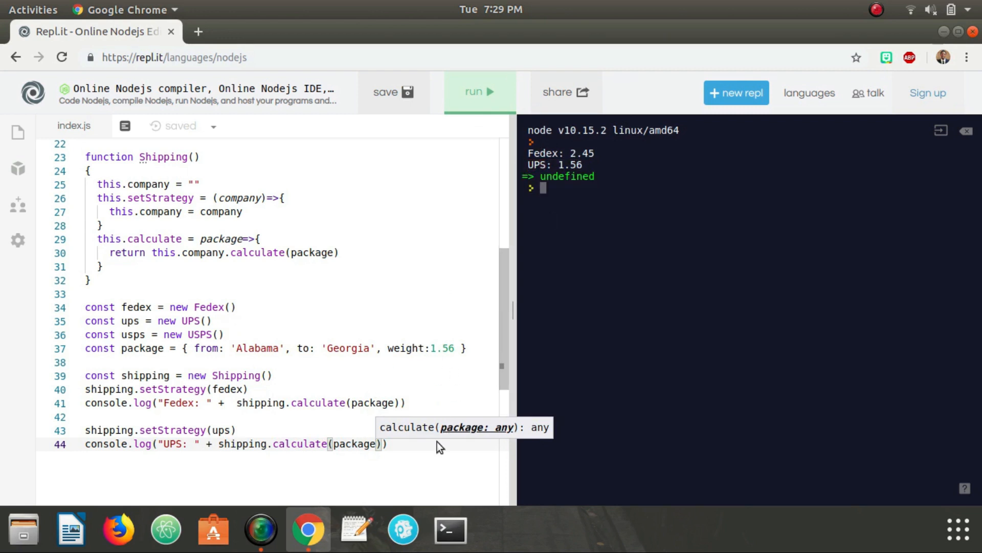
Add shipping.setStrategy(usps) and begin the console.log for the USPS cost.
type("sh")
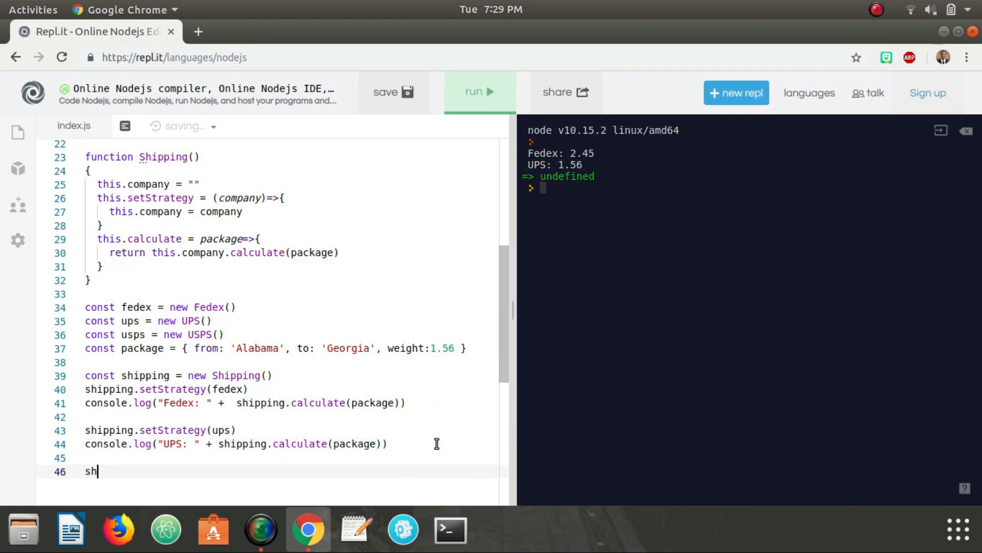
type("ipping.setStrategy")
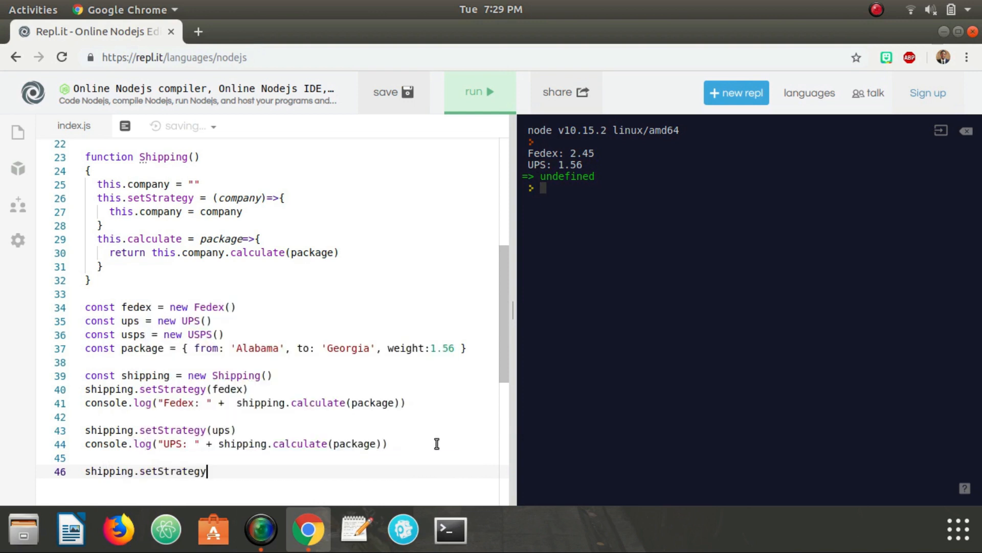
type("(usps)")
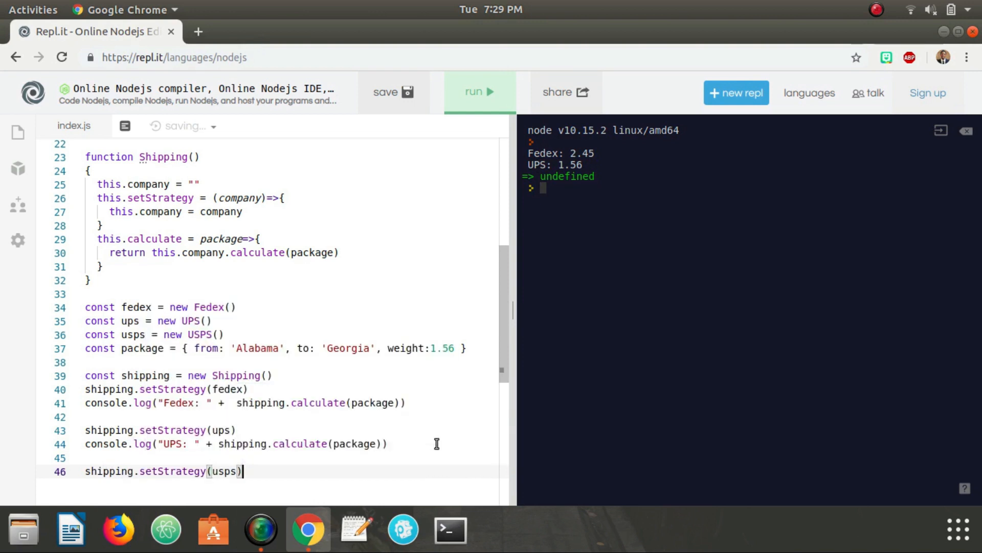
type("co")
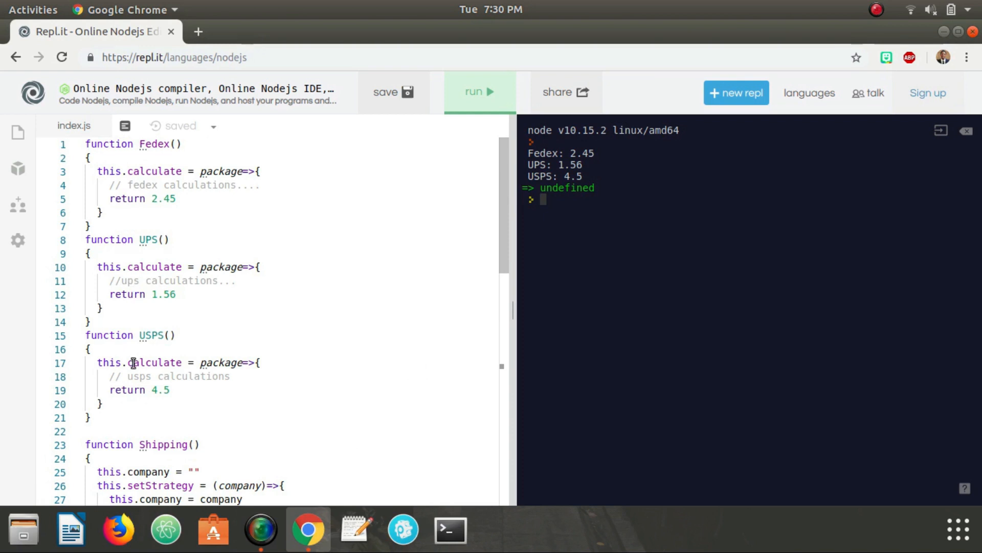
mouse_move(119, 201)
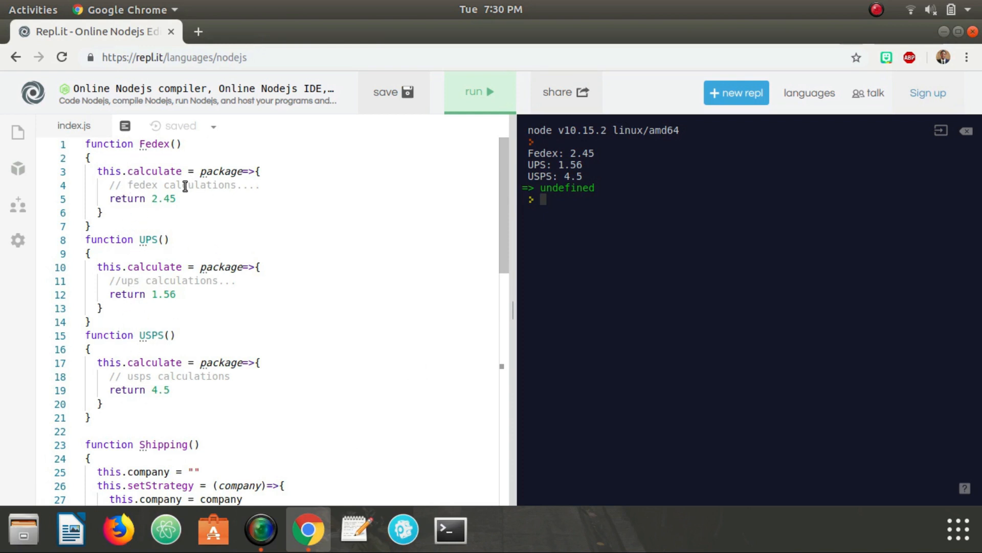
mouse_move(221, 362)
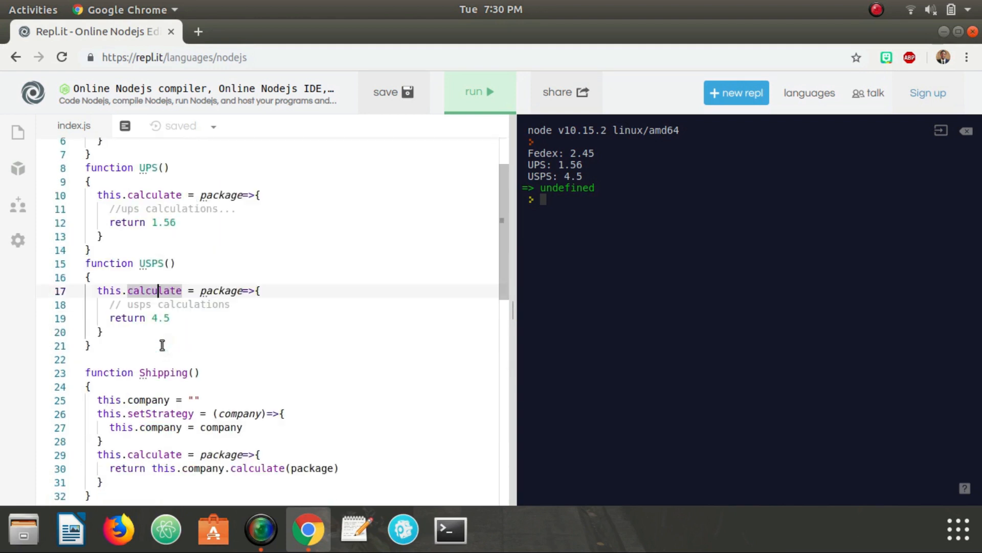
scroll("down", 3)
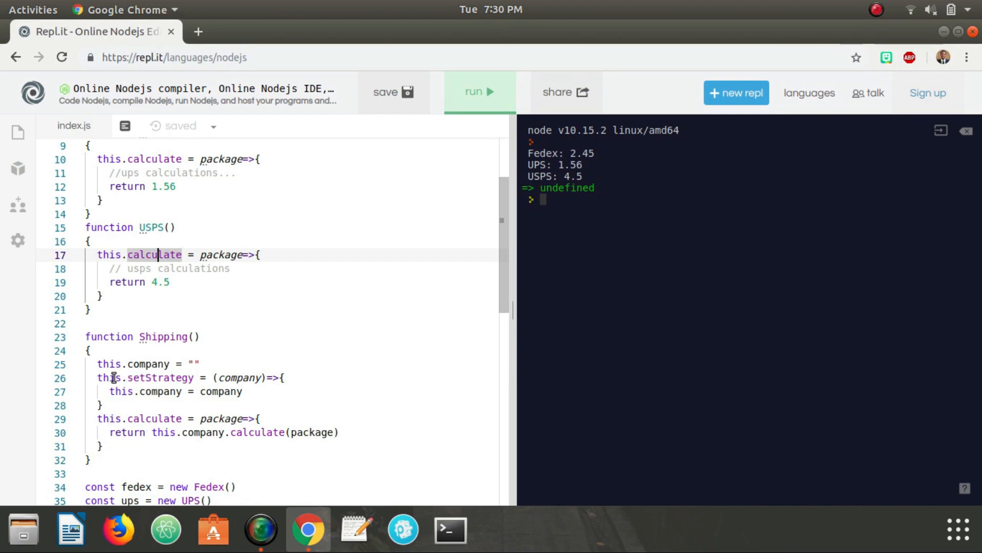
scroll("down", 3)
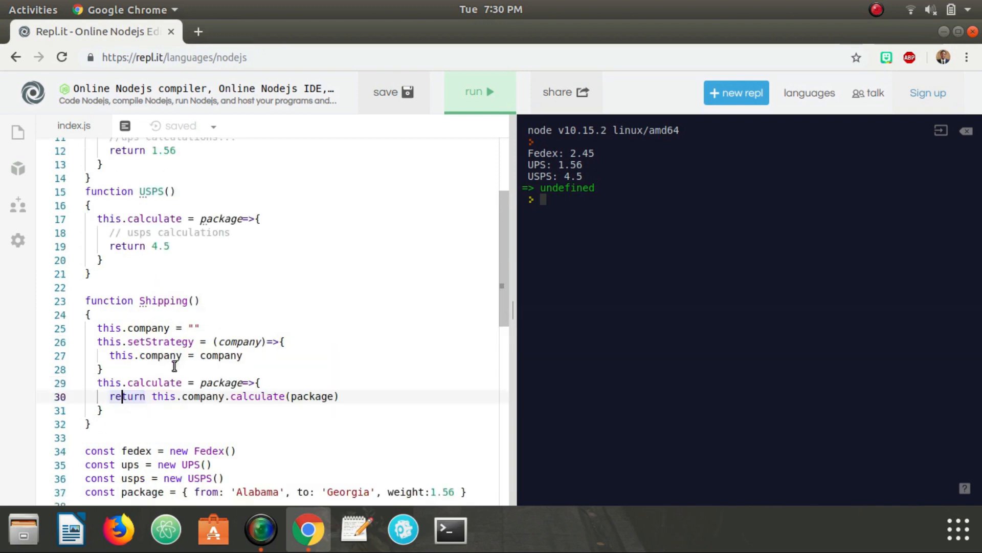
scroll("down", 3)
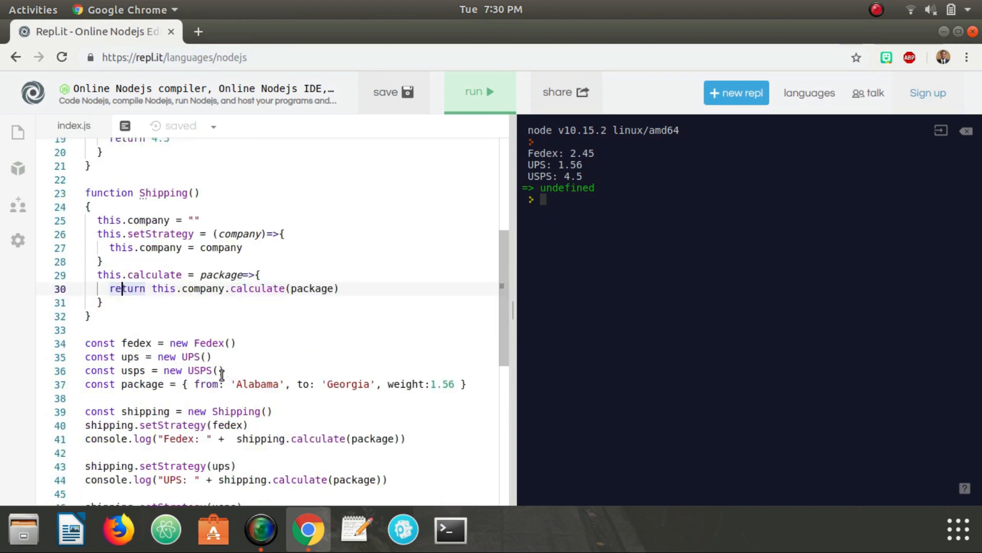
scroll("down", 3)
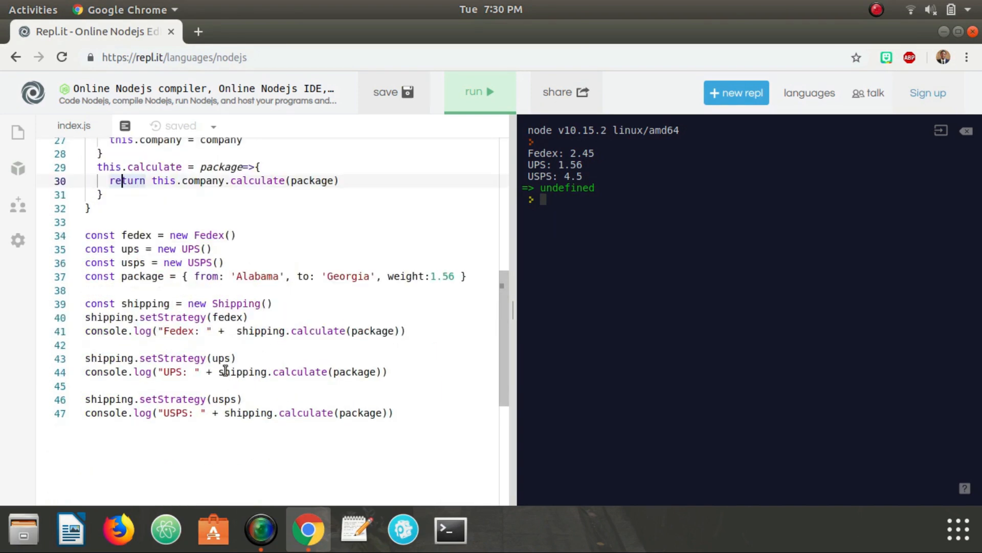
mouse_move(288, 309)
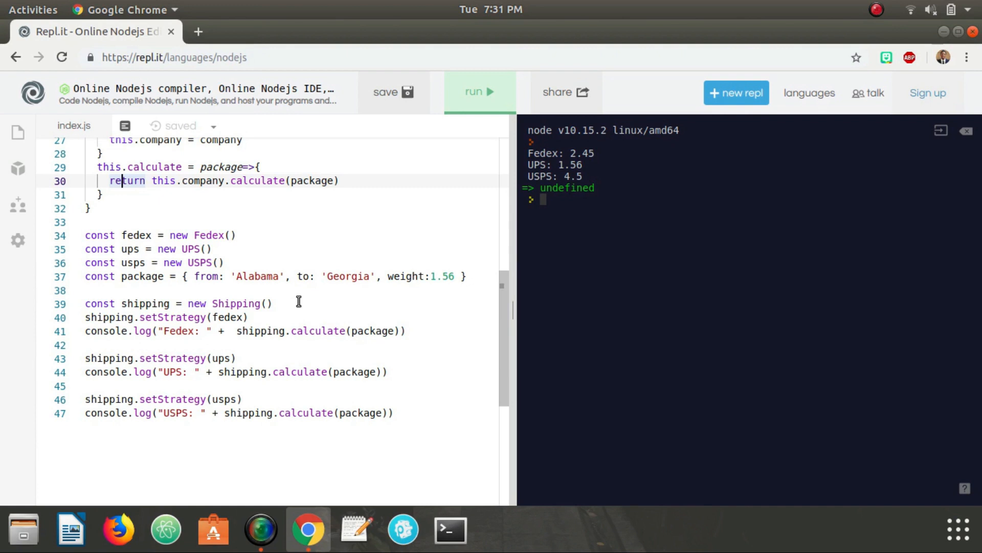
mouse_move(288, 307)
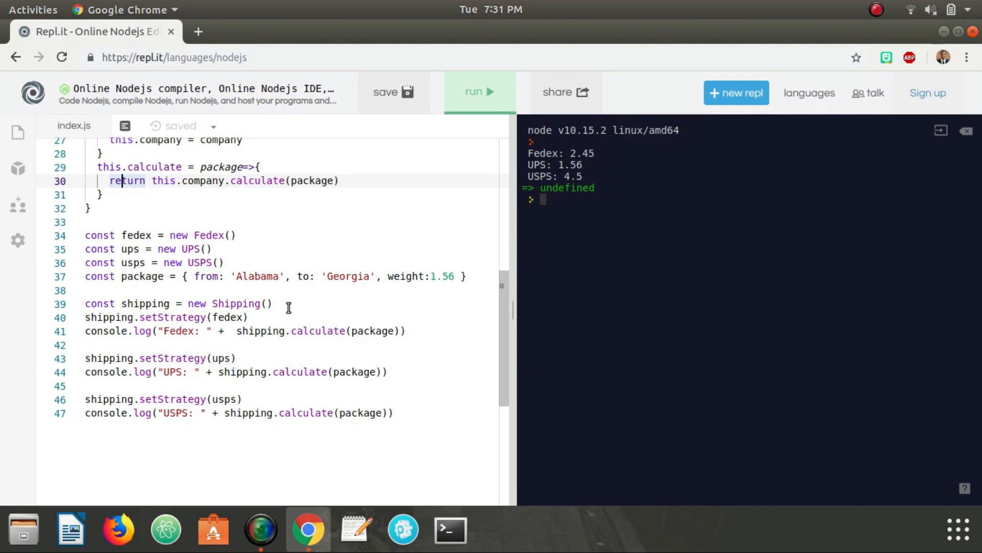
mouse_move(313, 331)
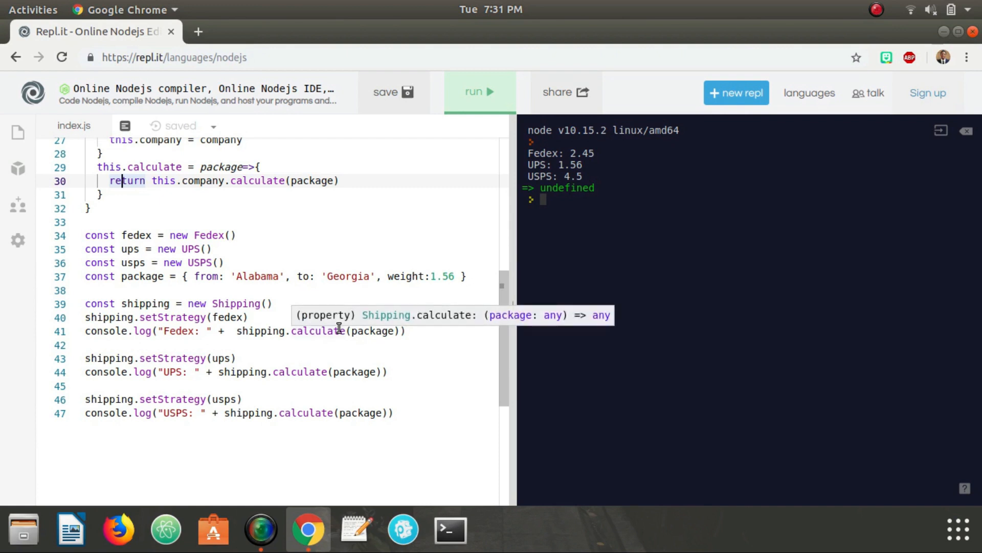
mouse_move(418, 328)
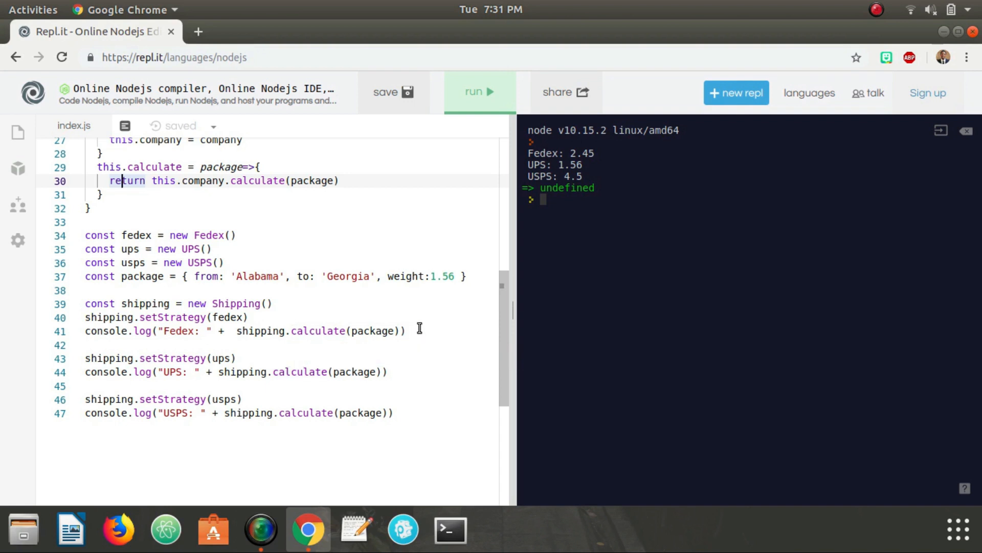
mouse_move(435, 327)
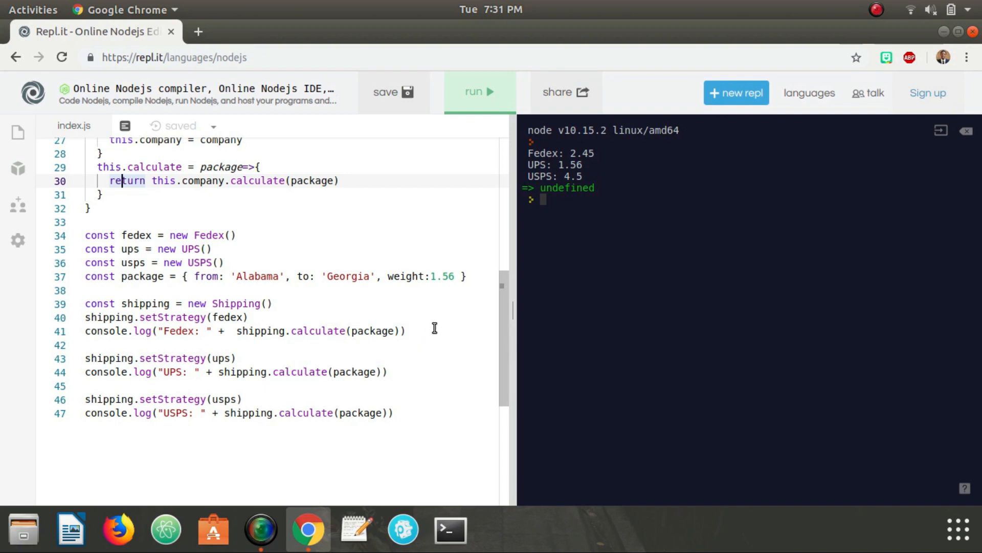
mouse_move(338, 392)
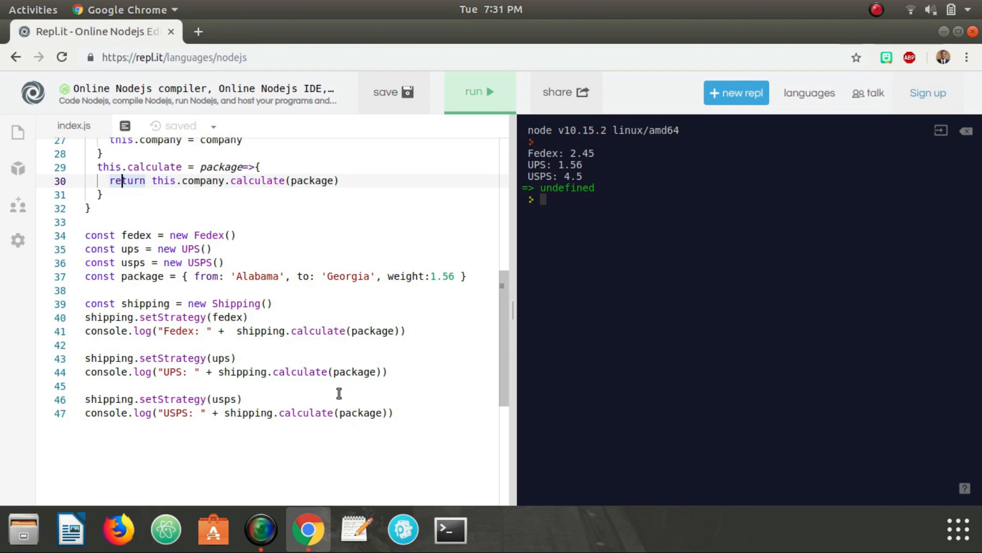
mouse_move(323, 404)
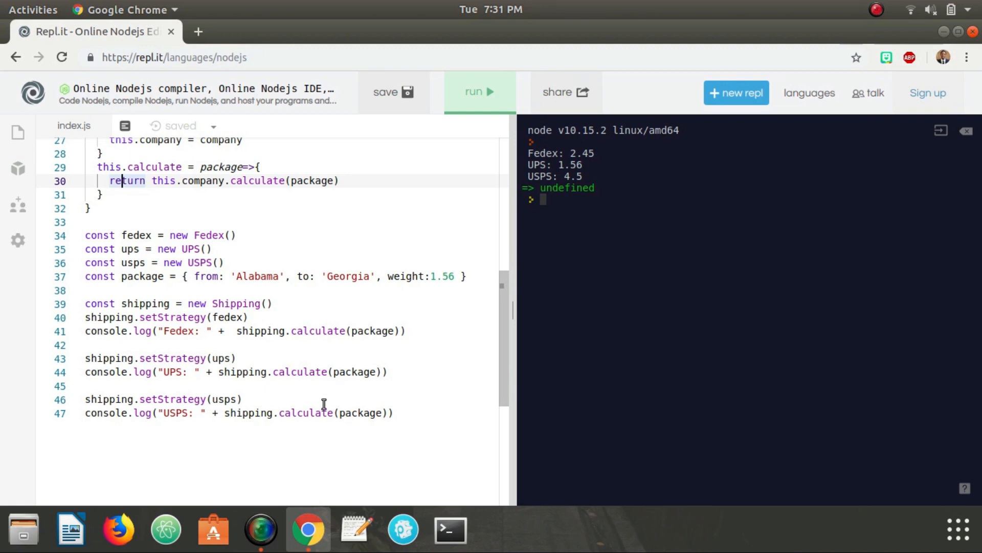
mouse_move(326, 391)
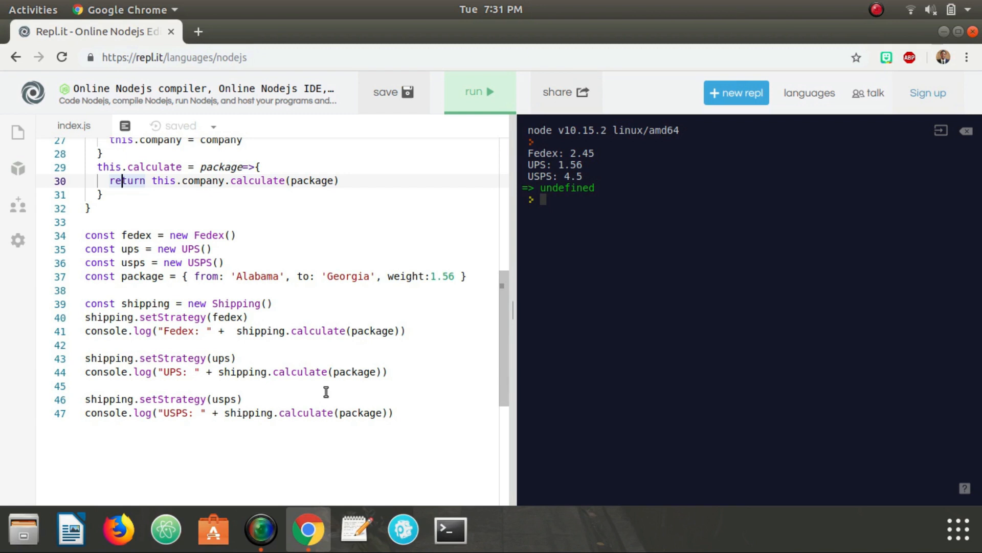
mouse_move(181, 358)
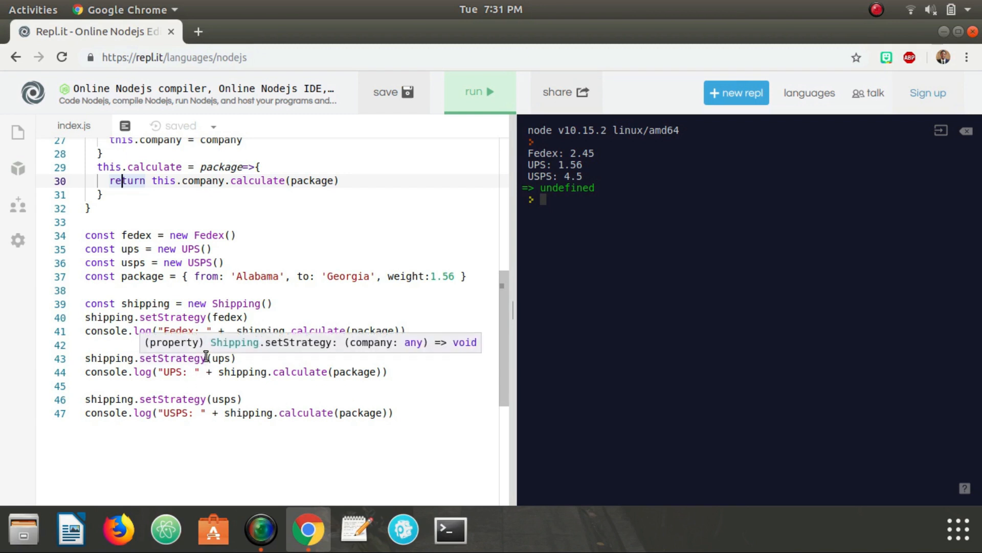
mouse_move(280, 413)
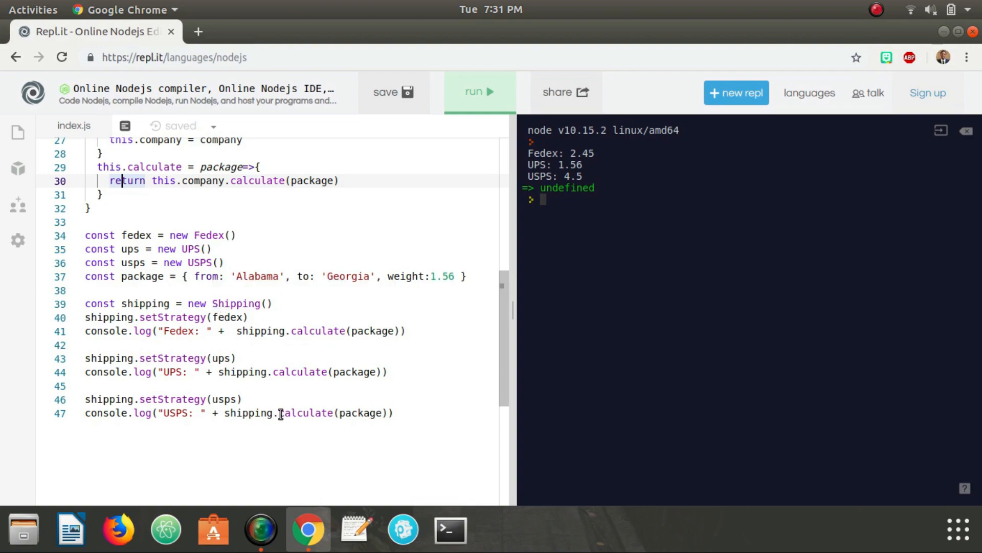